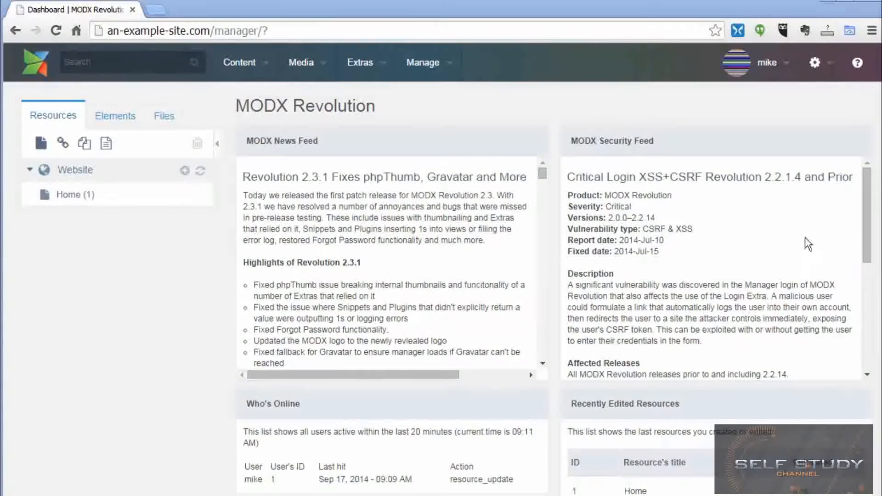
mouse_move(236, 325)
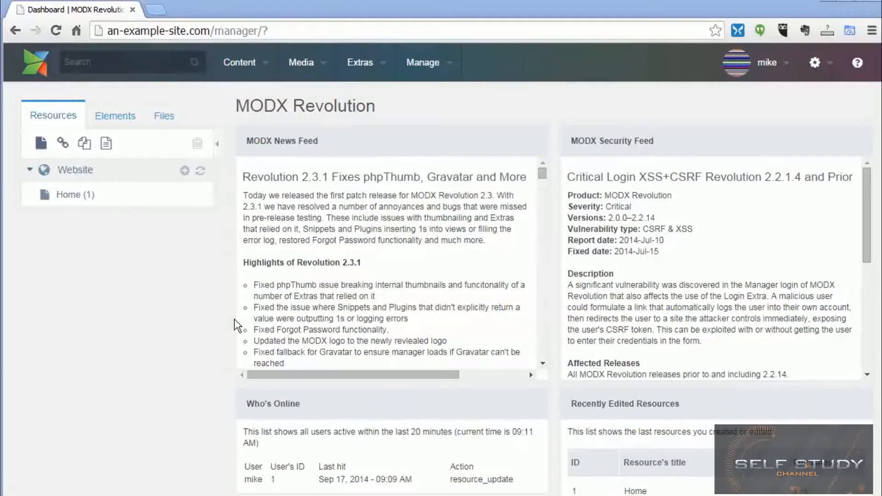
mouse_move(171, 301)
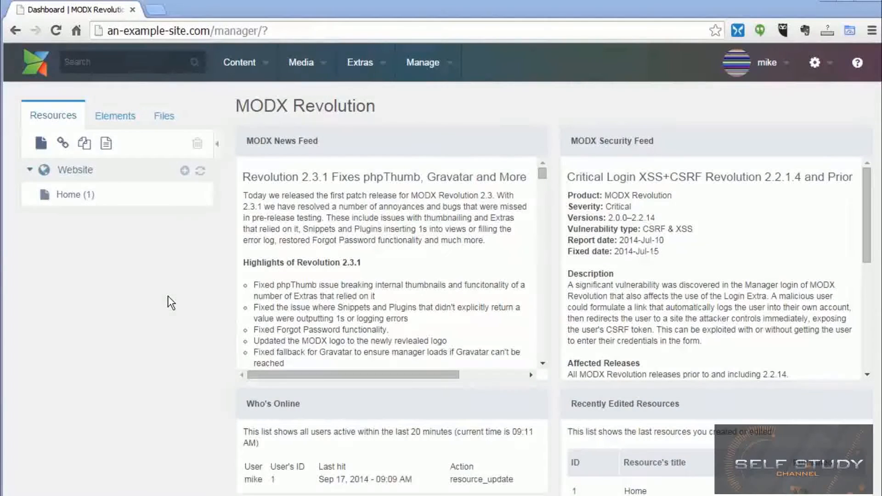
mouse_move(213, 321)
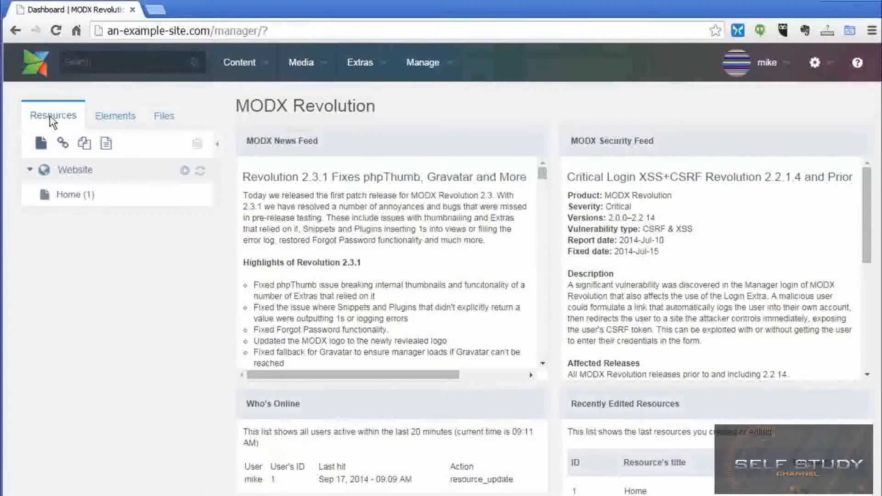
mouse_move(76, 240)
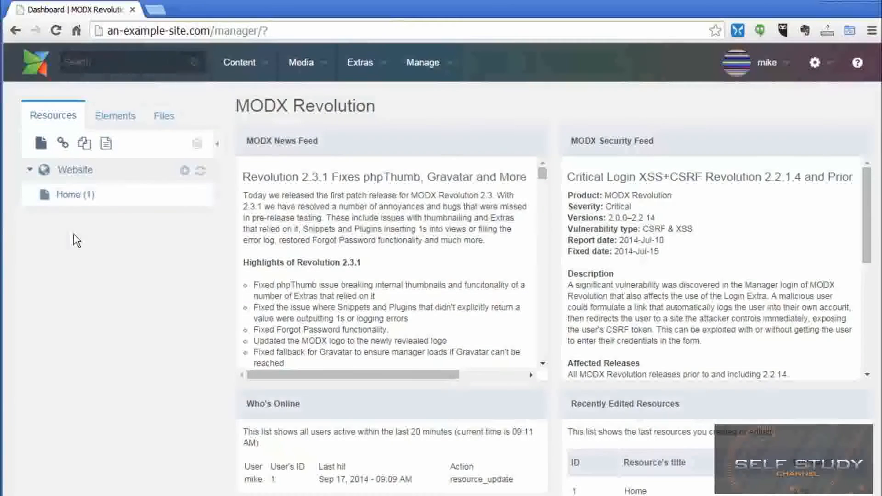
mouse_move(84, 298)
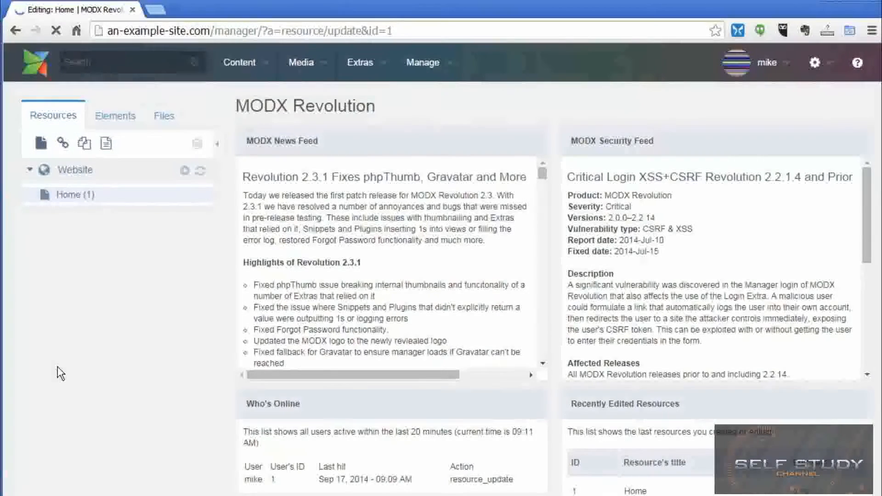
Fill the Home page Content field with placeholder text 'jhgjgh kjhkjh kjhkjh' and save the page.
left_click(76, 194)
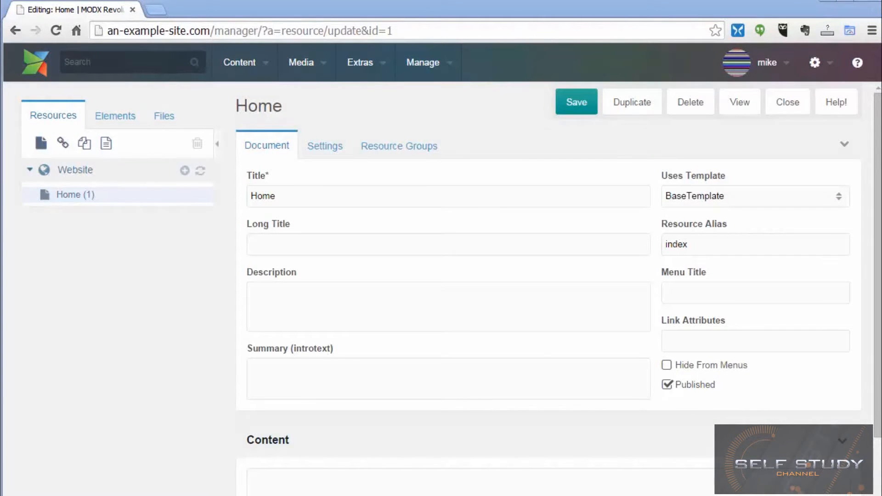
mouse_move(585, 344)
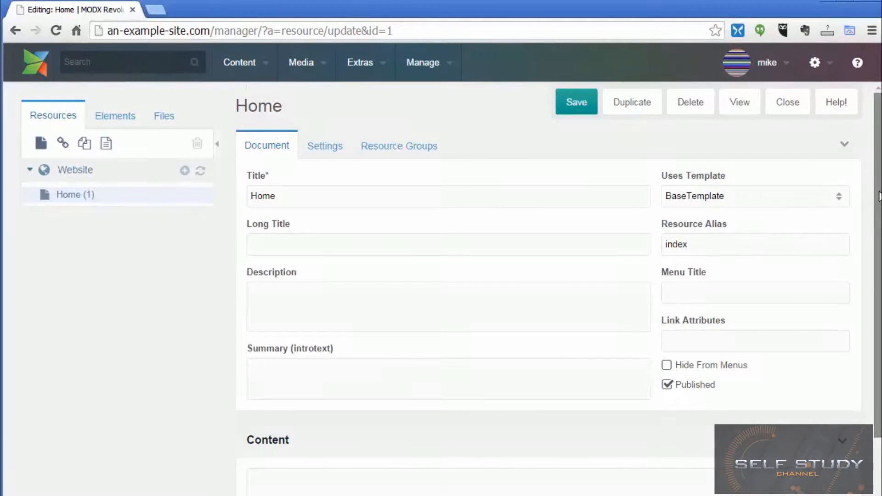
scroll("down", 3)
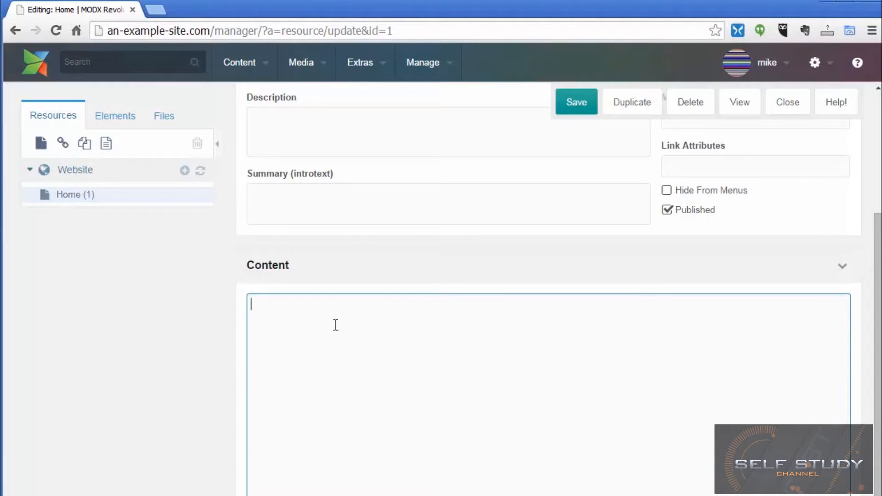
type("jhgjgh kjhkjh")
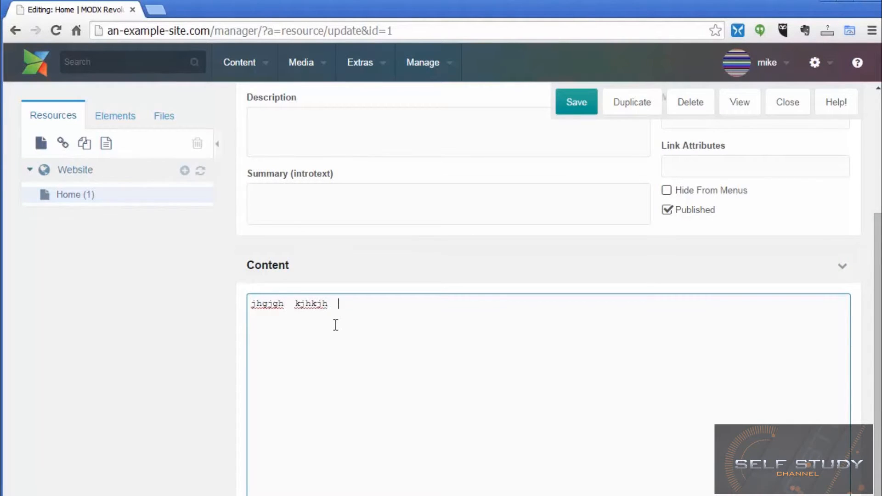
type("kjhkjh")
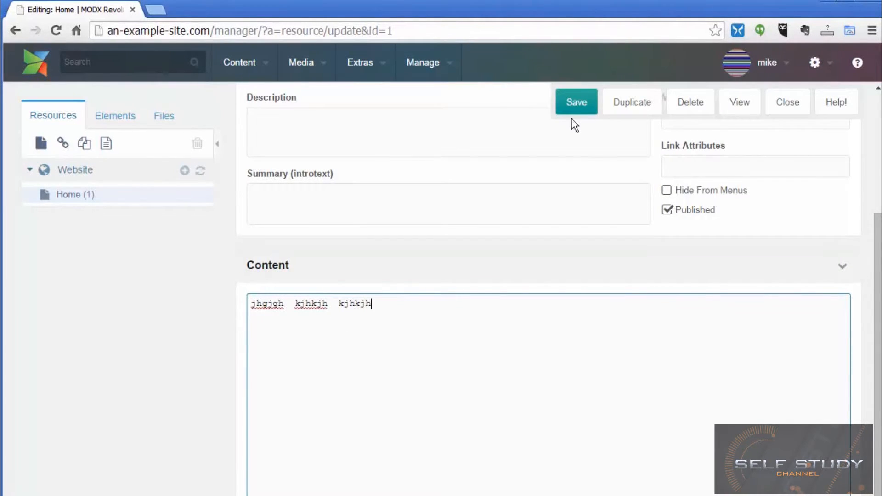
left_click(575, 102)
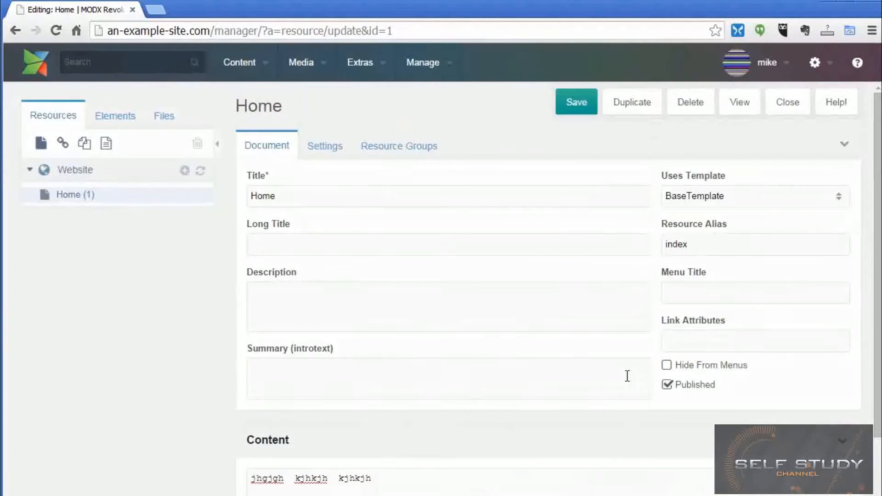
mouse_move(413, 396)
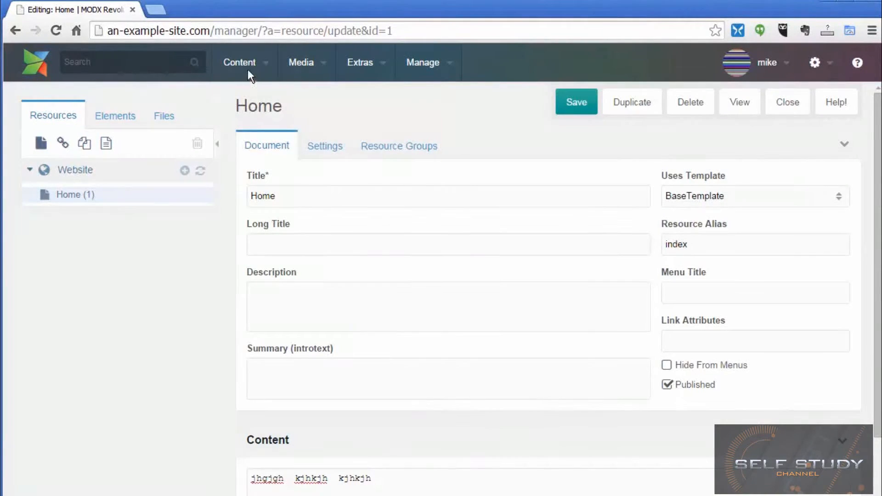
Preview the live site, view the front page's HTML source, then return to the manager.
left_click(240, 62)
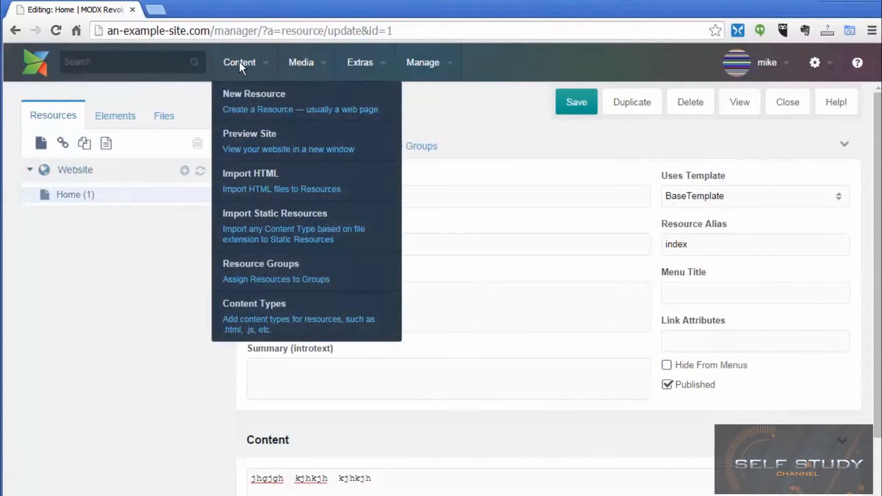
mouse_move(258, 110)
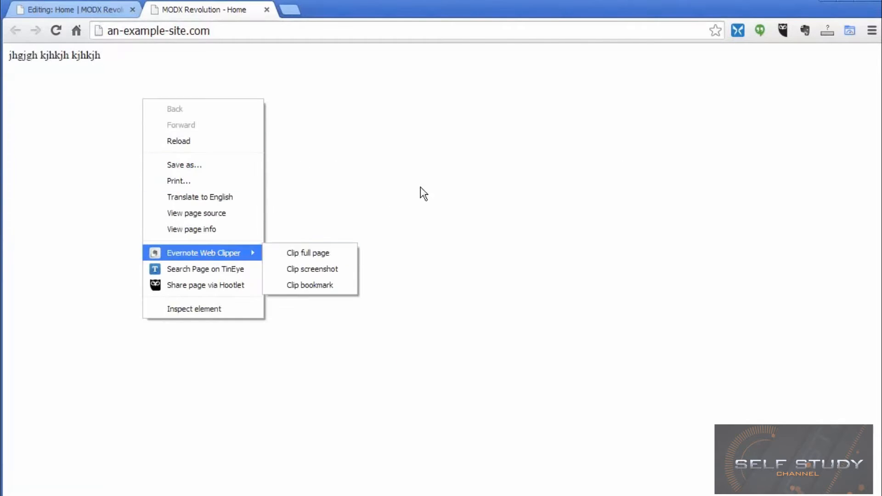
mouse_move(196, 213)
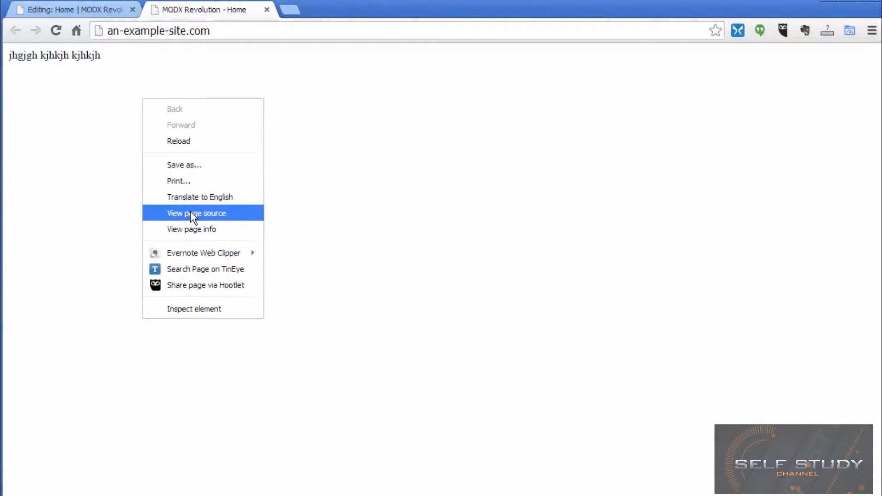
left_click(197, 213)
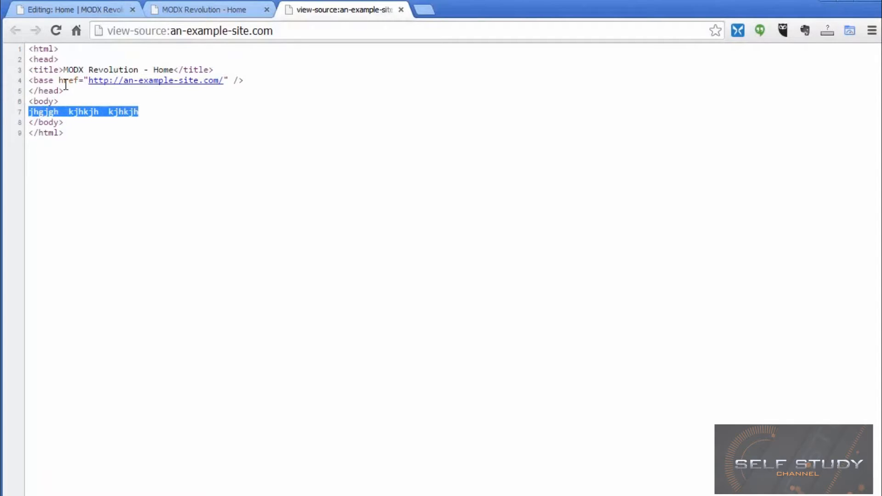
left_click(73, 10)
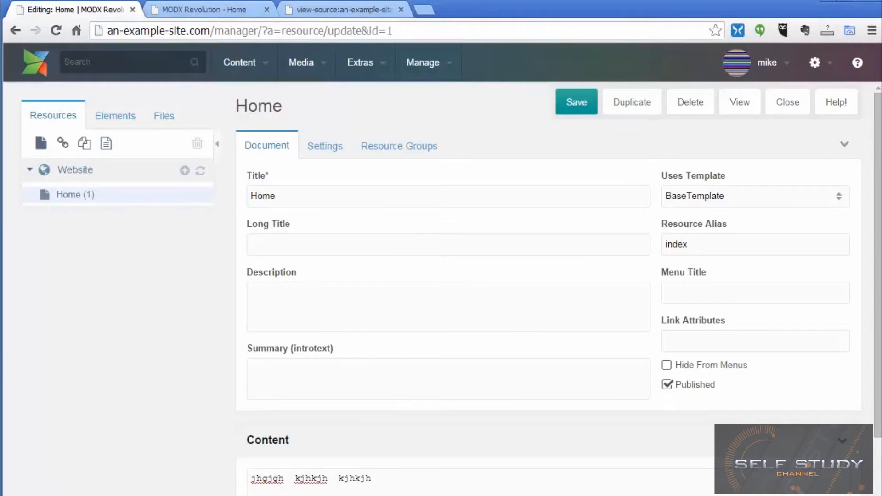
Select the Home page's content text and show the Elements tree of templates, chunks and snippets.
triple_click(309, 479)
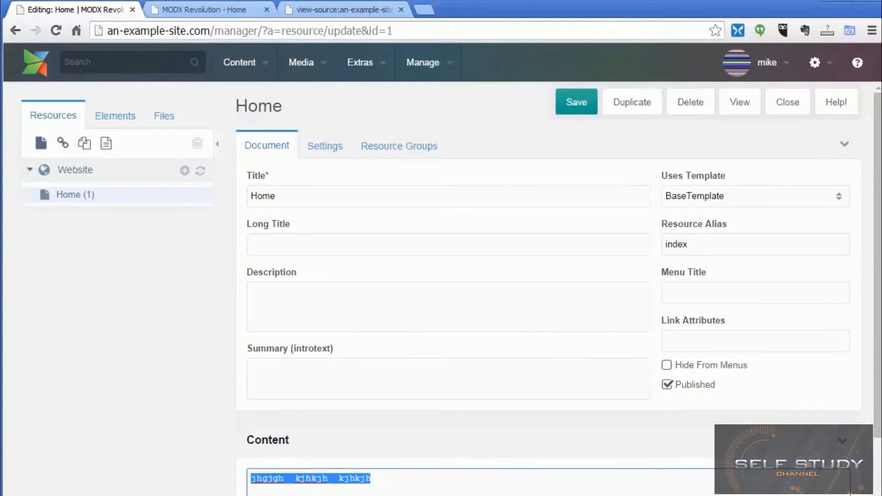
mouse_move(572, 196)
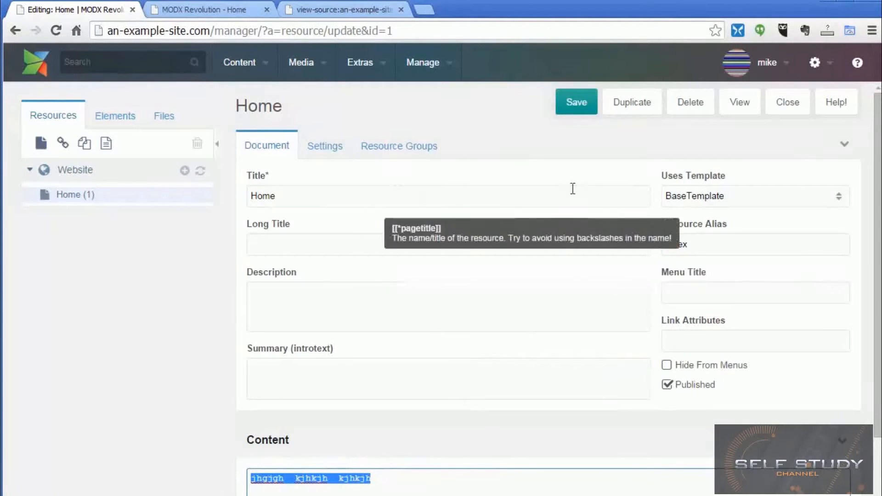
mouse_move(748, 196)
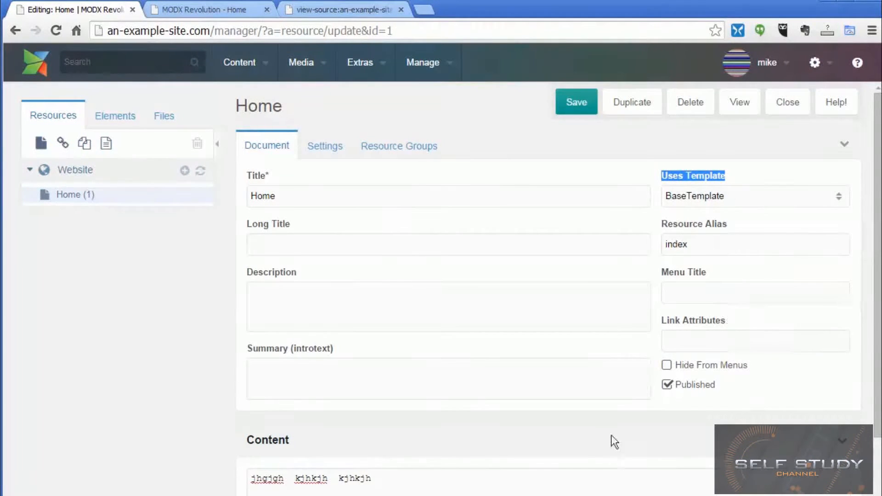
mouse_move(718, 200)
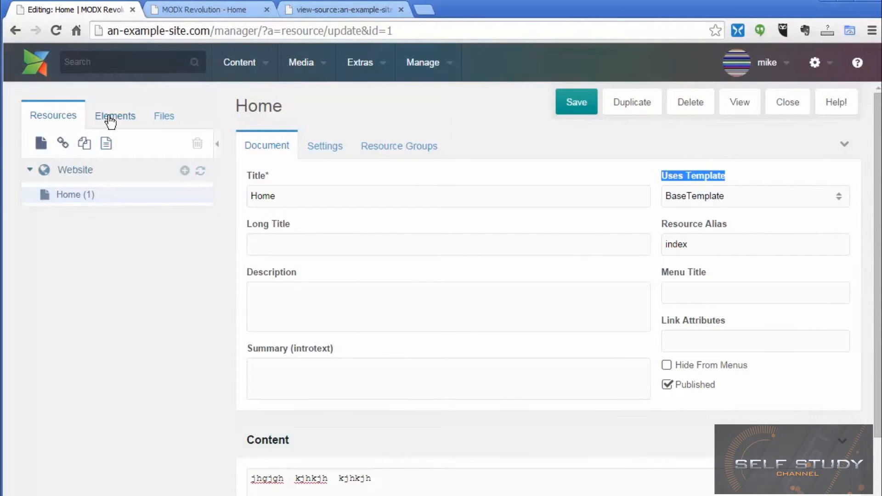
left_click(115, 116)
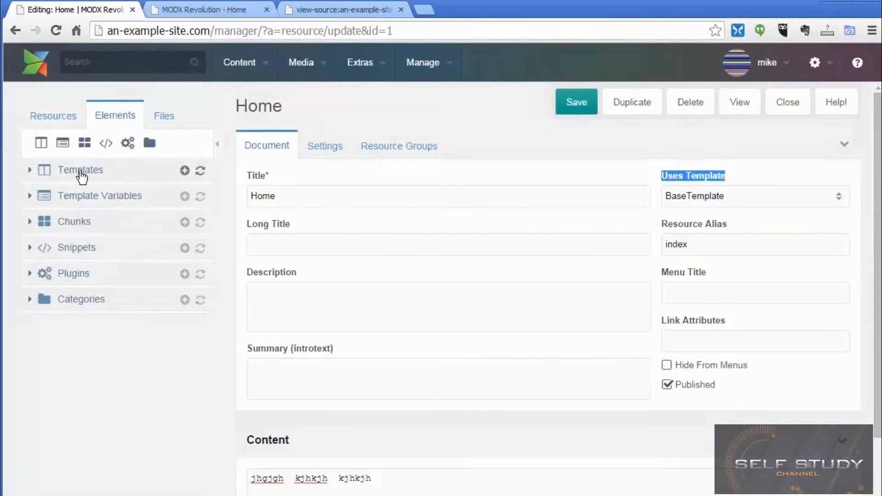
left_click(80, 170)
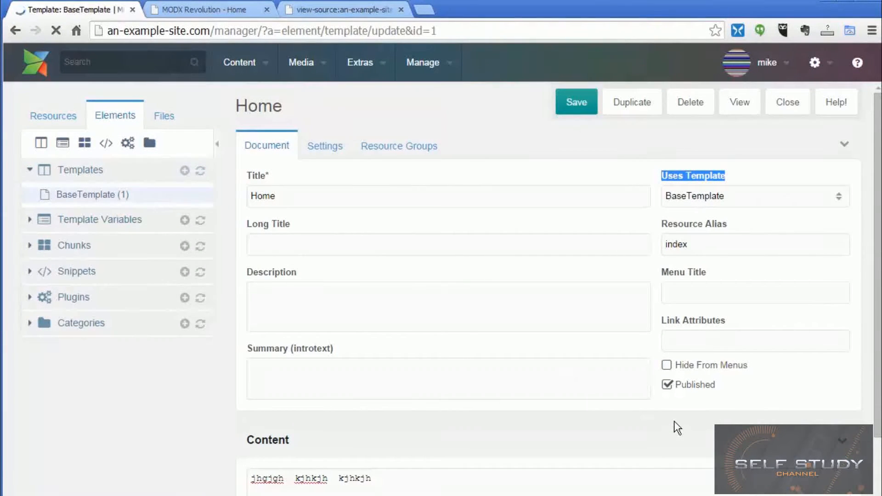
left_click(92, 195)
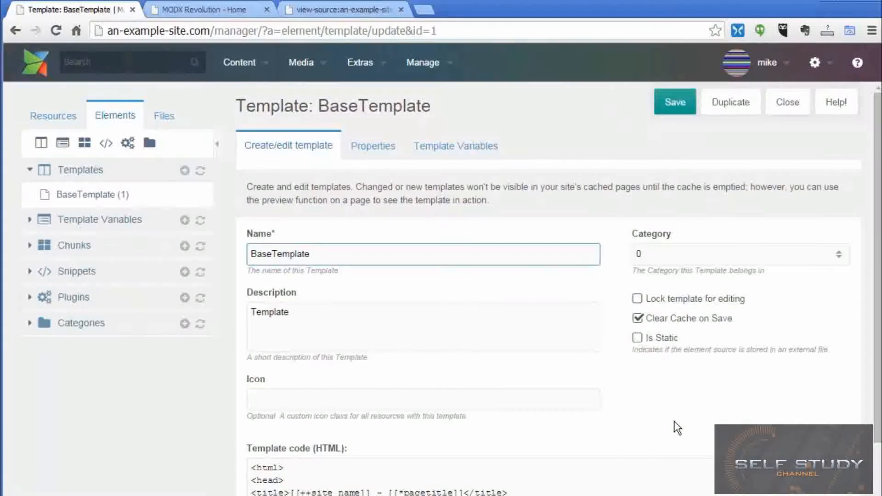
scroll("down", 3)
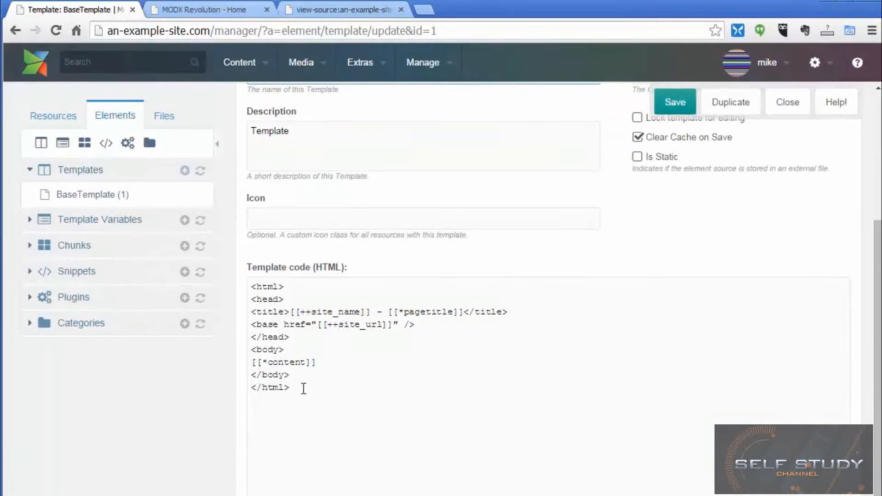
left_click_drag(252, 375, 290, 388)
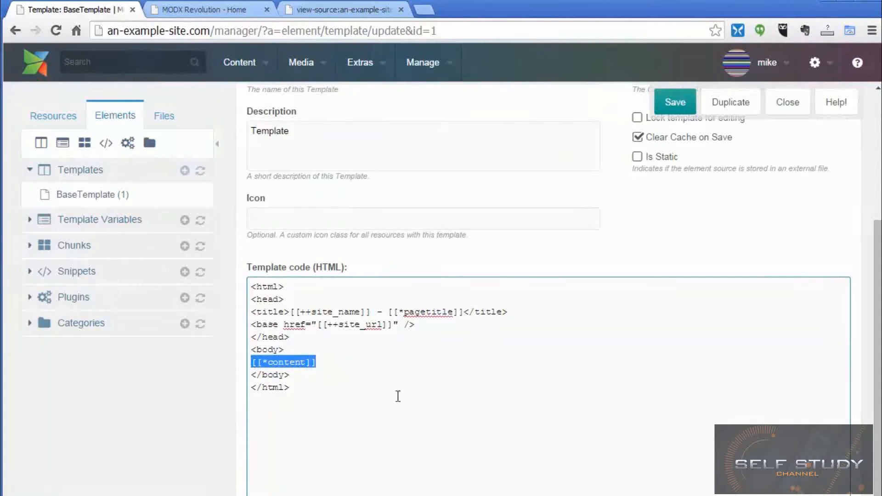
mouse_move(297, 380)
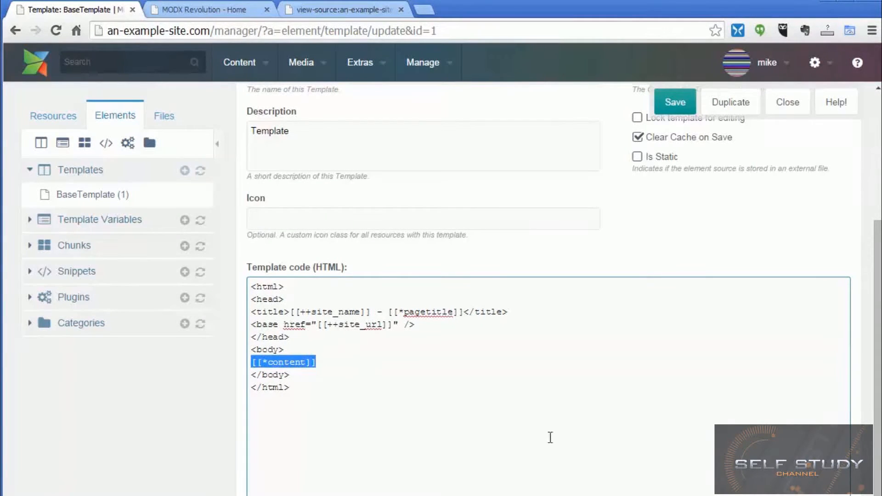
left_click(441, 389)
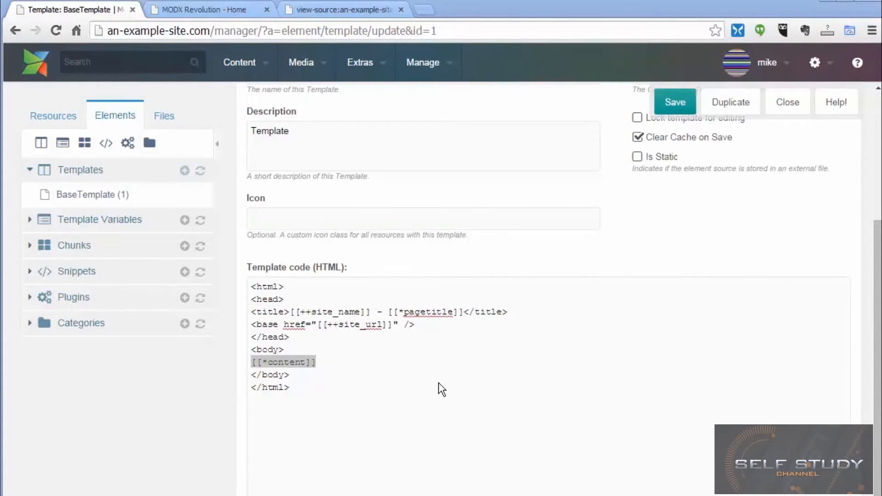
left_click_drag(252, 362, 290, 388)
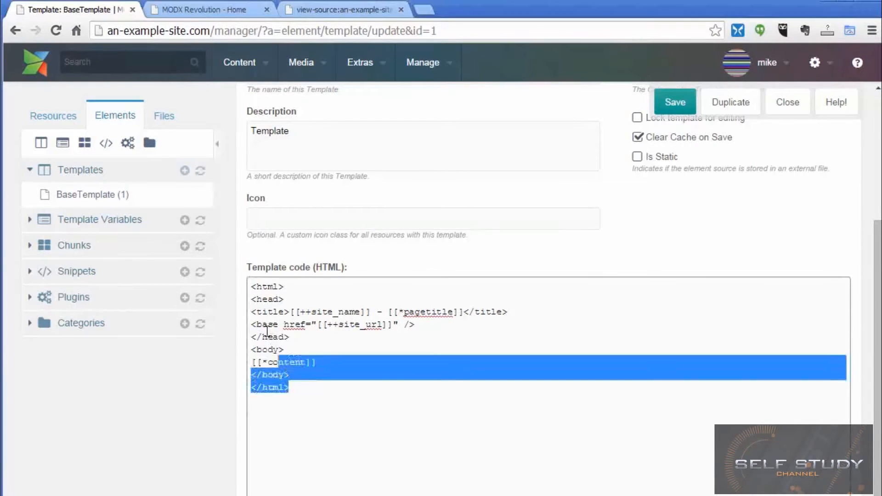
key("ctrl+a")
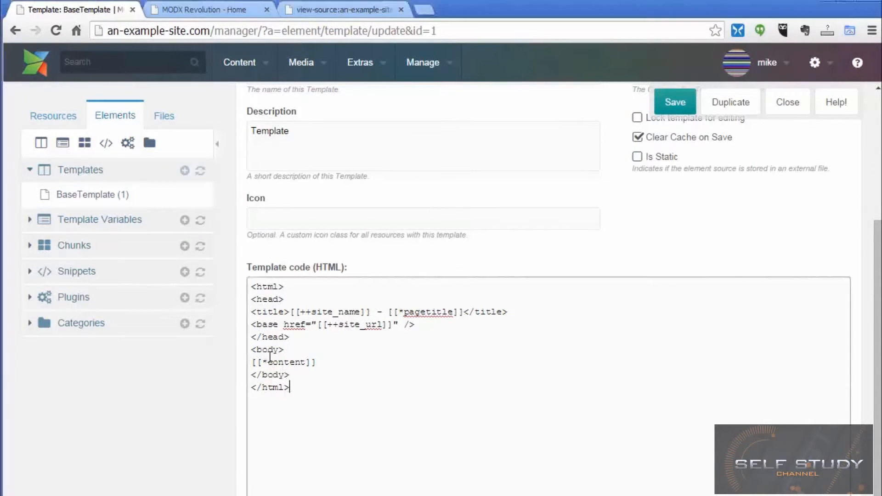
key("ctrl+a")
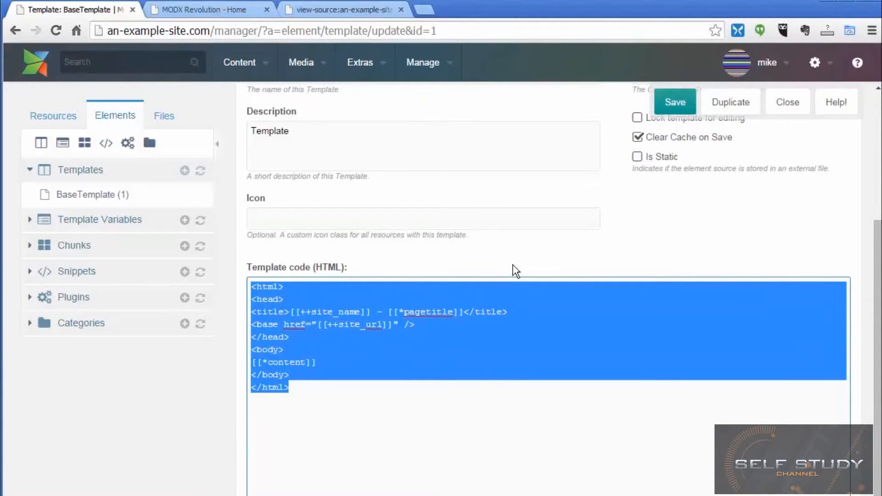
left_click(280, 402)
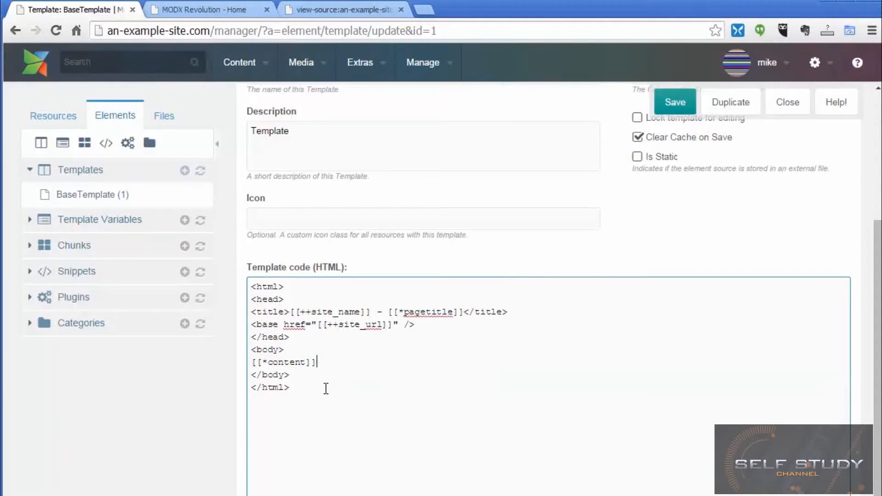
left_click(360, 62)
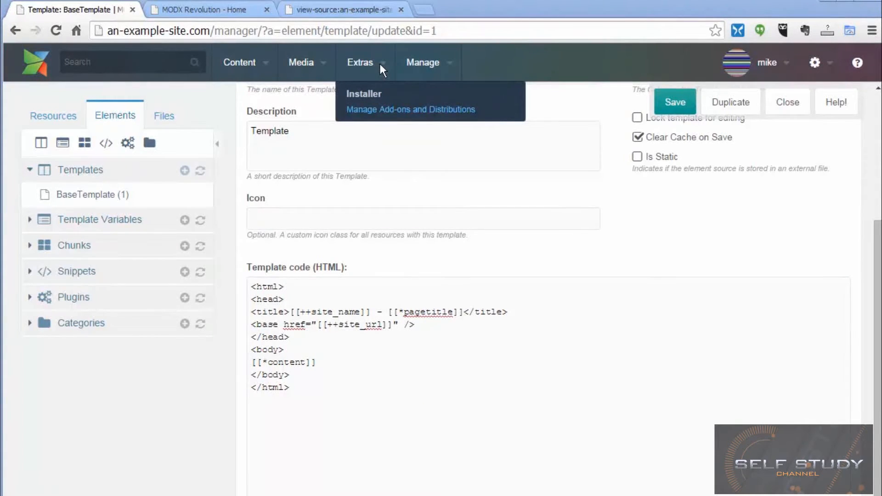
mouse_move(366, 100)
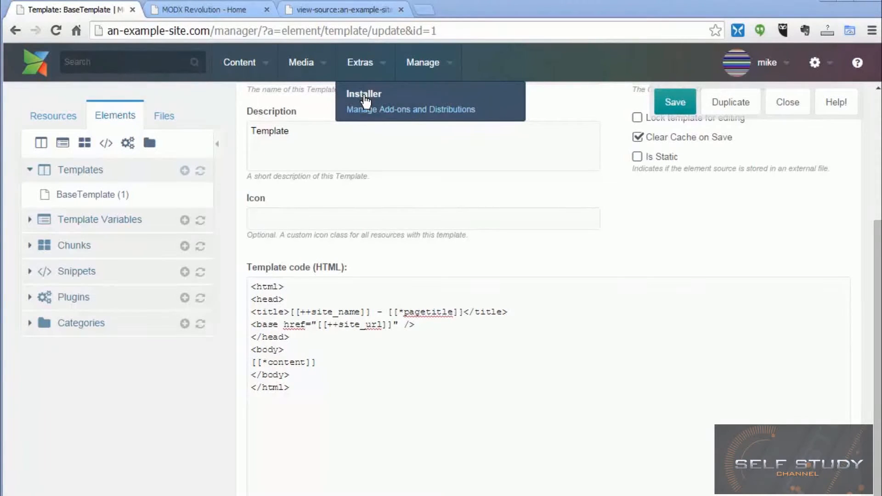
Search the available extras for 'Ace' in package management and download it.
left_click(364, 93)
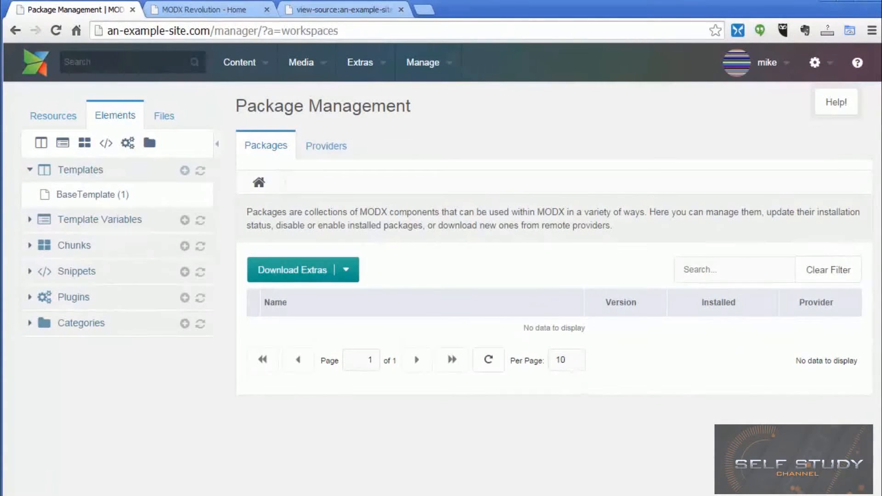
mouse_move(367, 62)
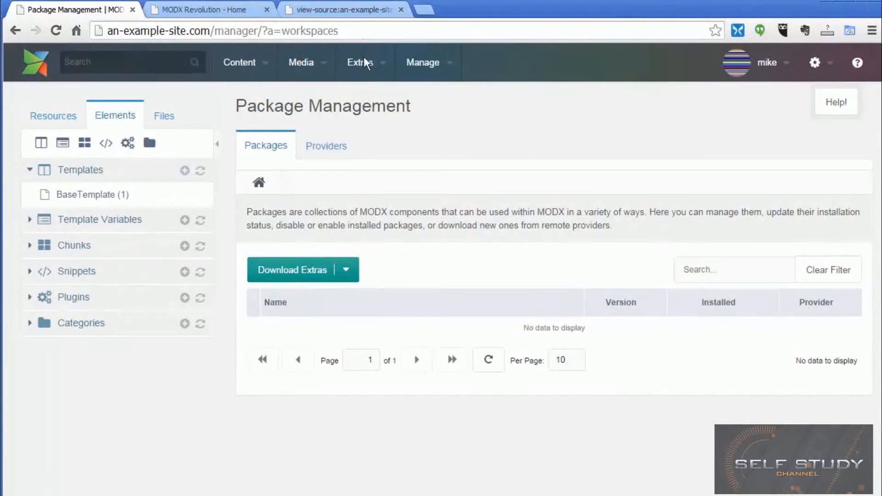
left_click(360, 62)
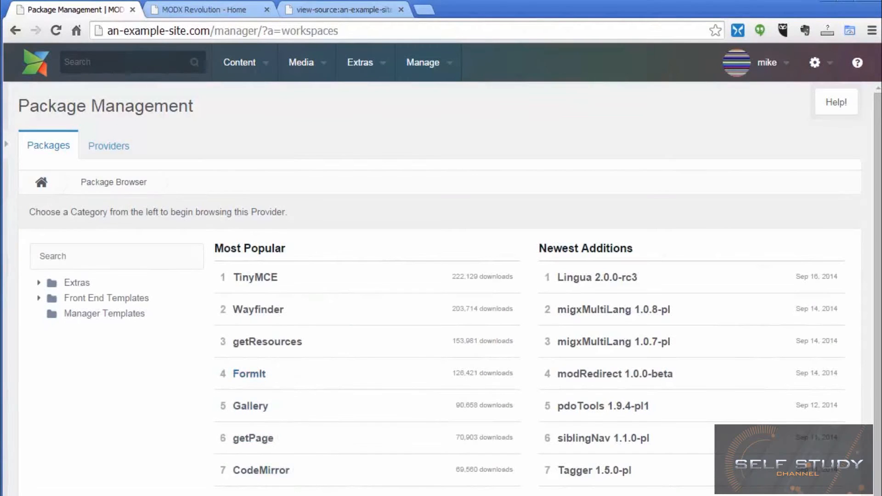
mouse_move(255, 277)
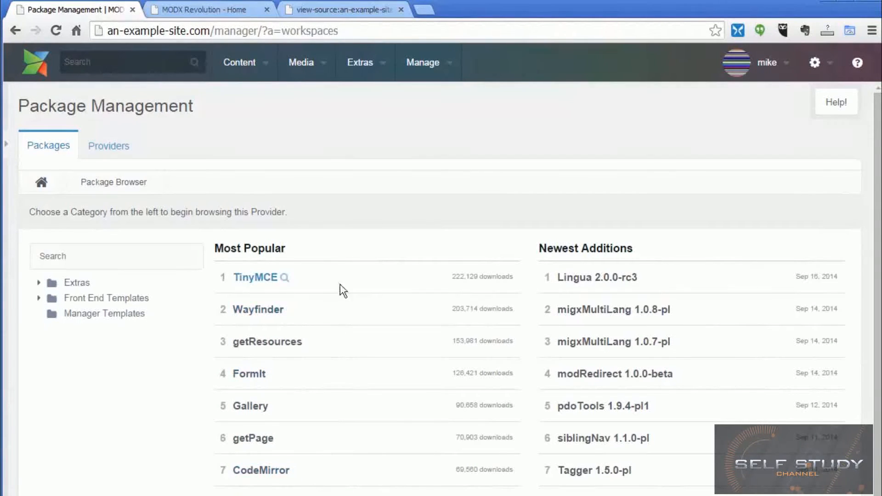
scroll("down", 3)
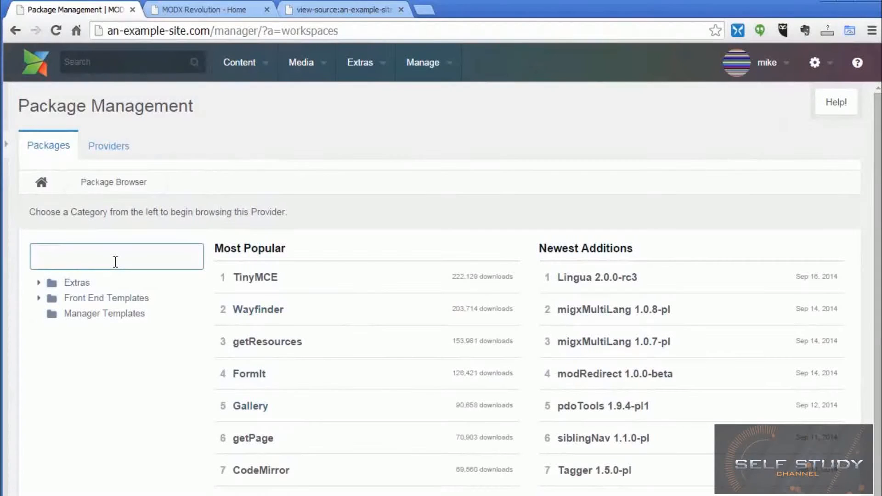
type("Ace")
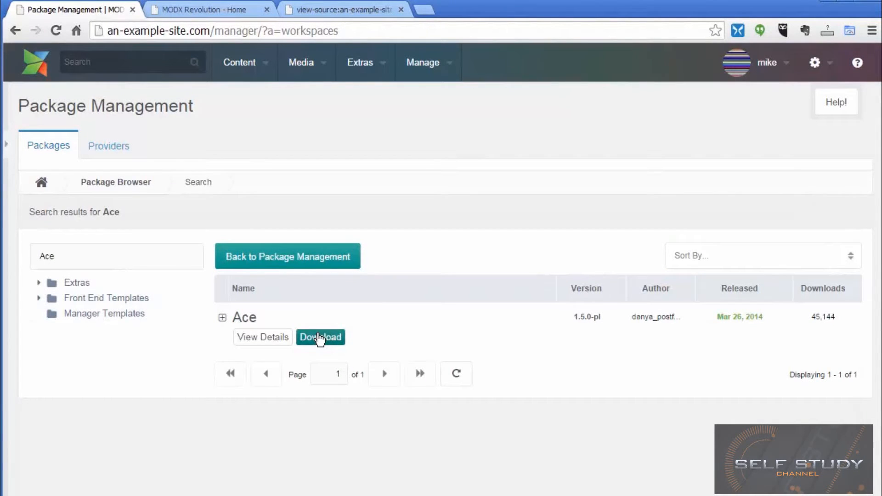
left_click(321, 337)
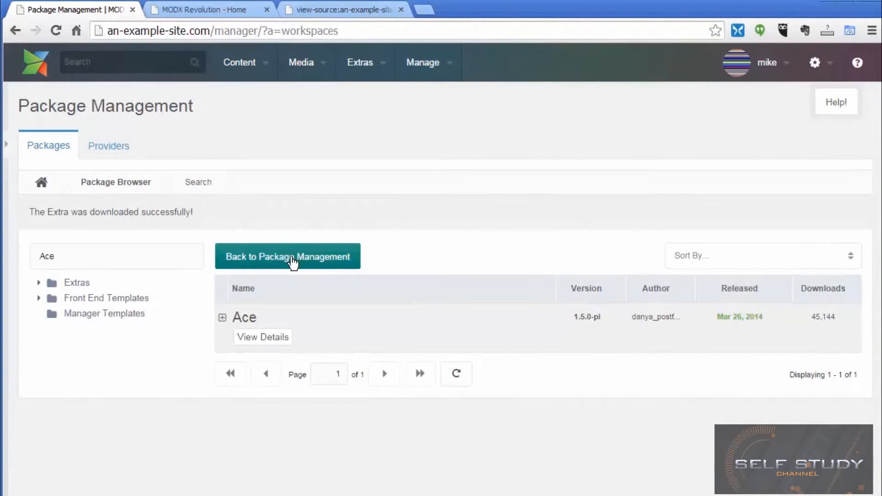
Return to the package list, where Ace shows as not installed.
left_click(288, 256)
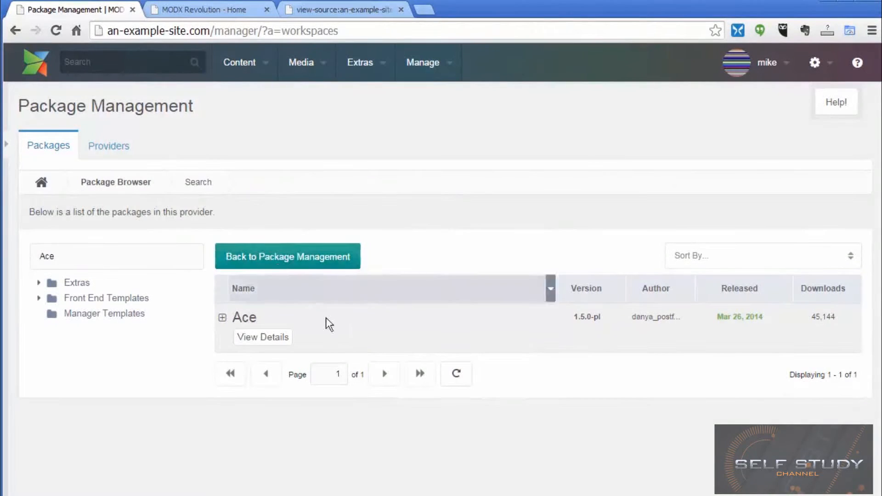
left_click(286, 256)
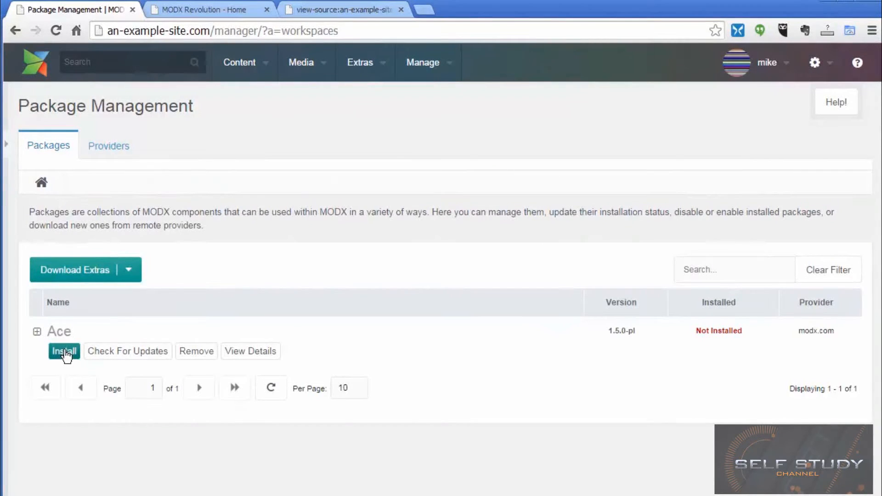
Install the downloaded Ace extra, accepting its options, and dismiss the console.
left_click(64, 351)
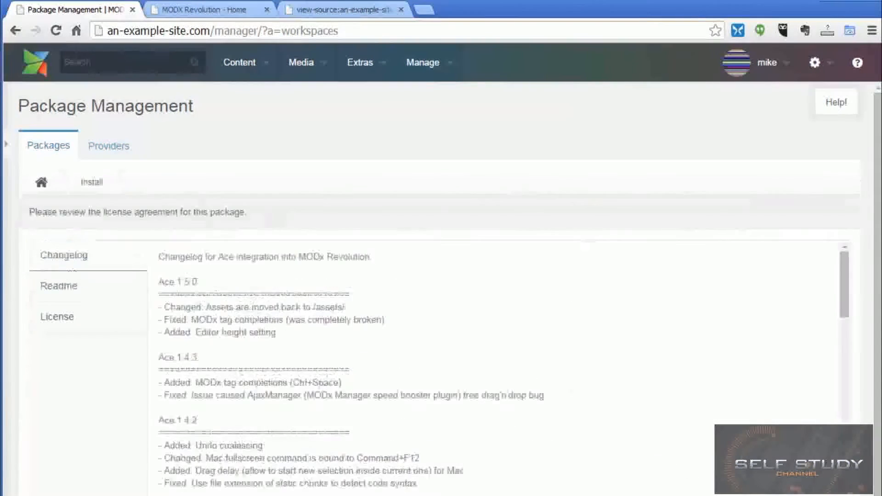
scroll("down", 3)
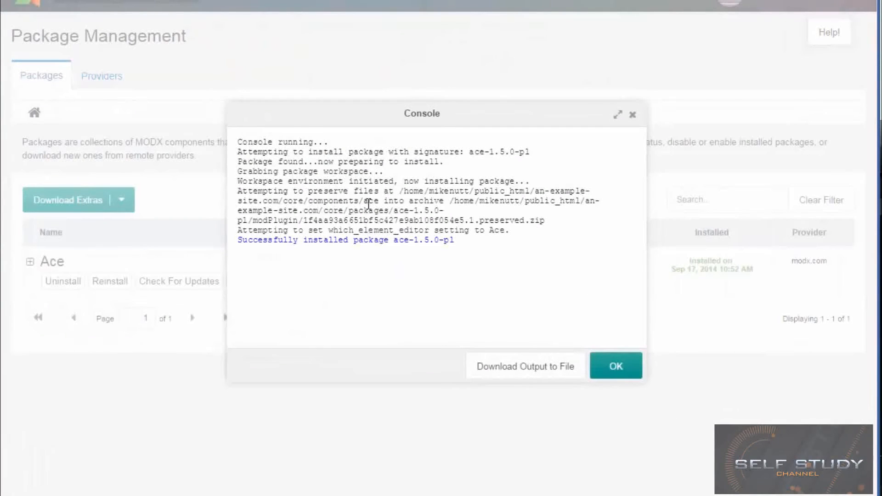
left_click(616, 365)
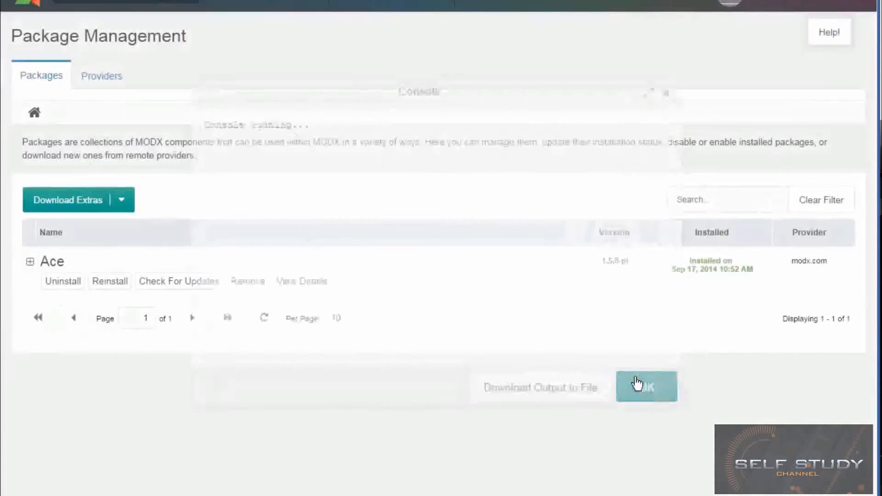
left_click(646, 387)
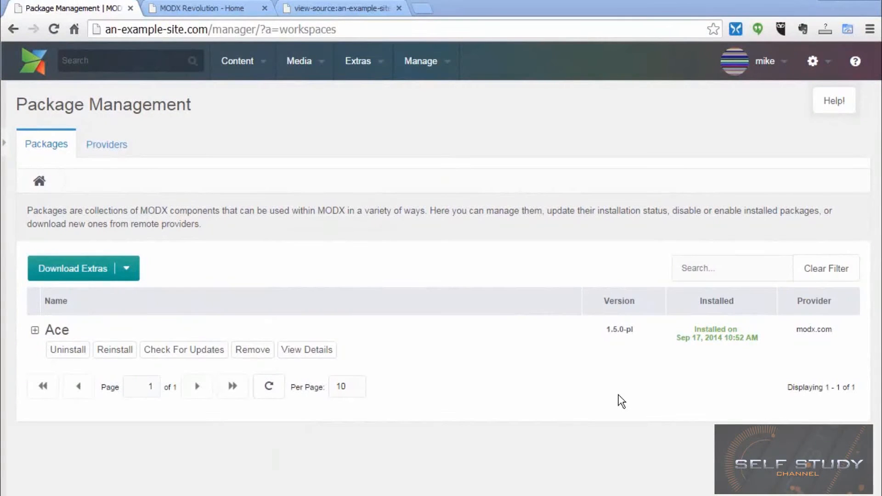
mouse_move(635, 406)
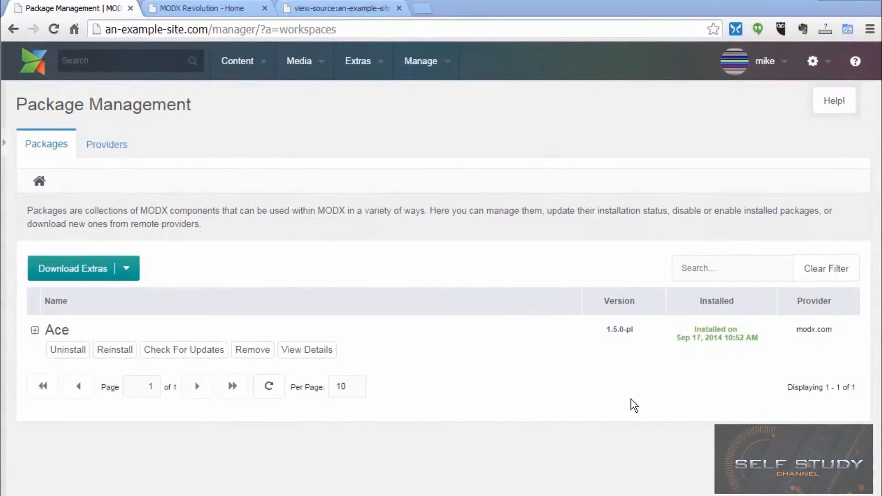
mouse_move(78, 185)
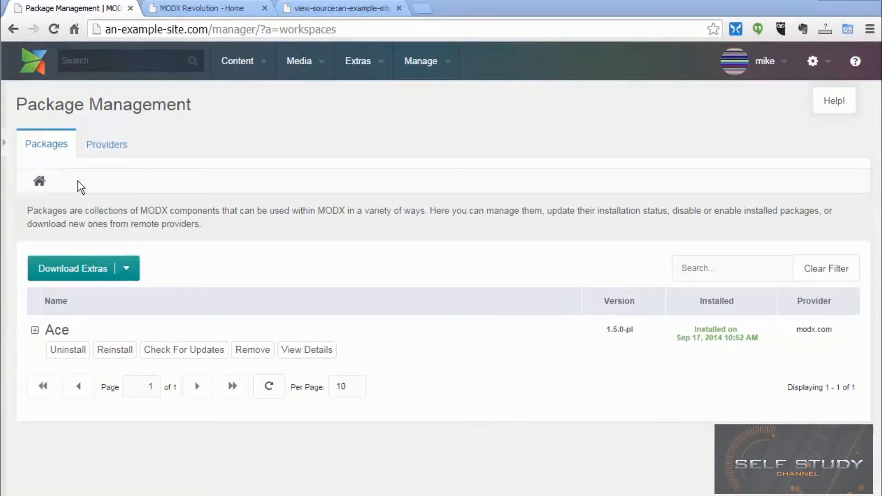
mouse_move(129, 171)
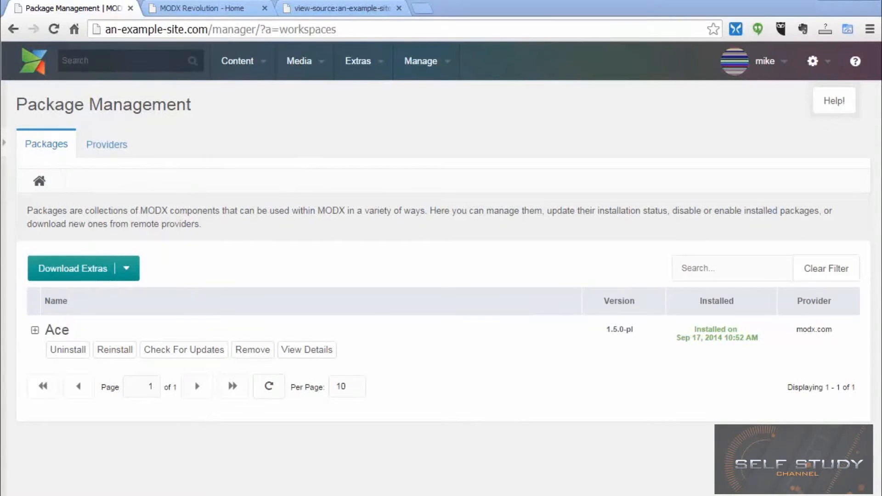
mouse_move(8, 149)
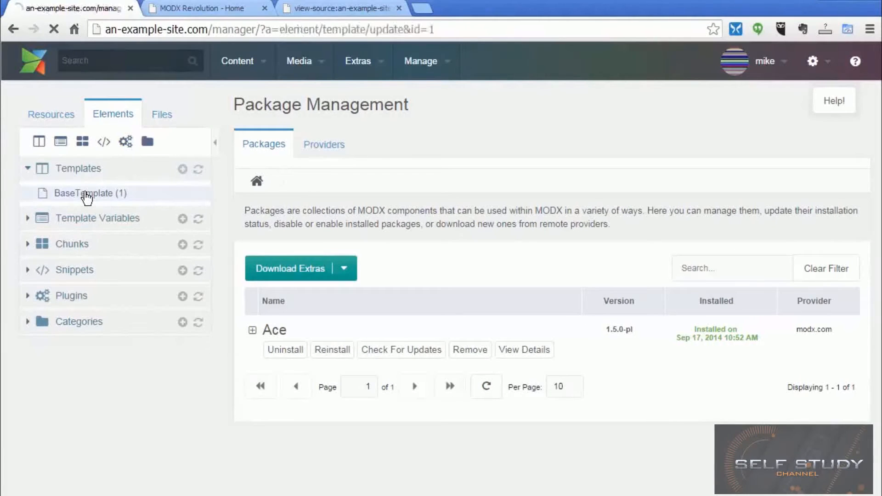
Reopen BaseTemplate in the Ace editor fullscreen and re-indent its HTML code.
left_click(91, 193)
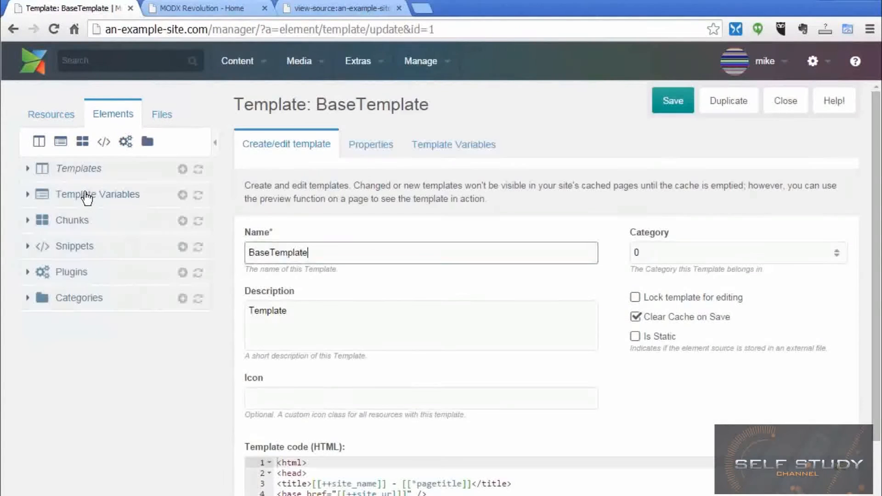
left_click(78, 168)
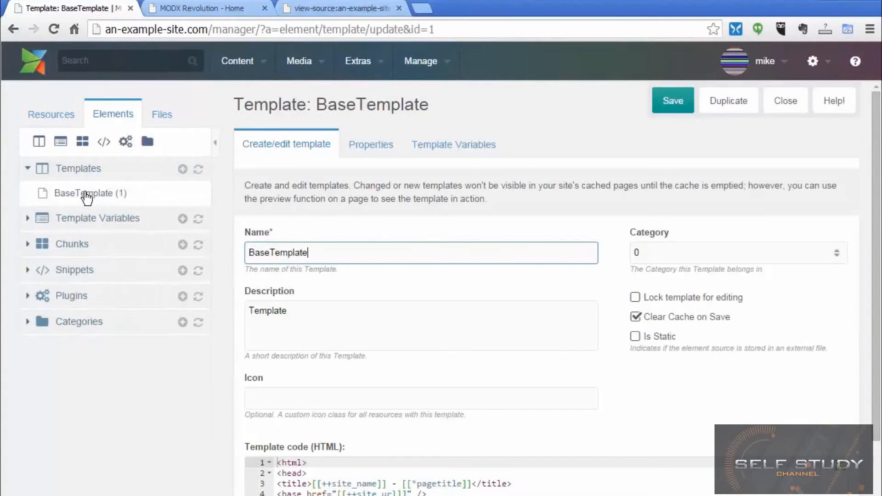
scroll("down", 3)
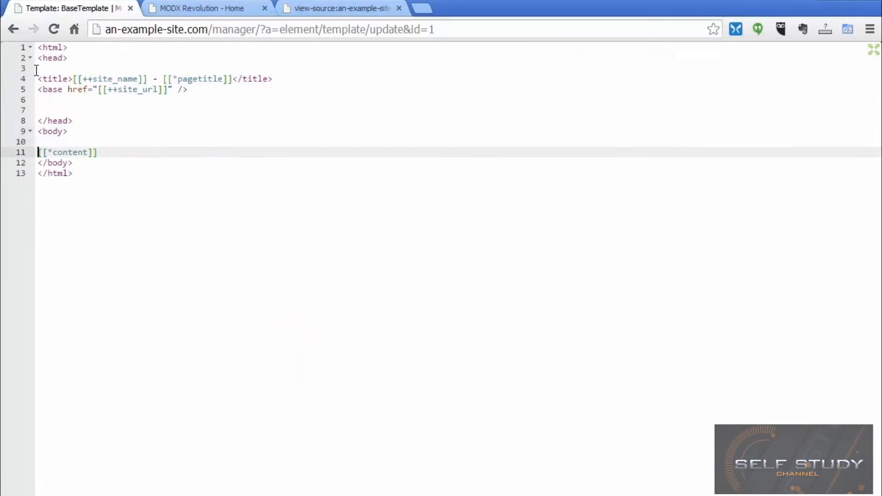
key("Enter")
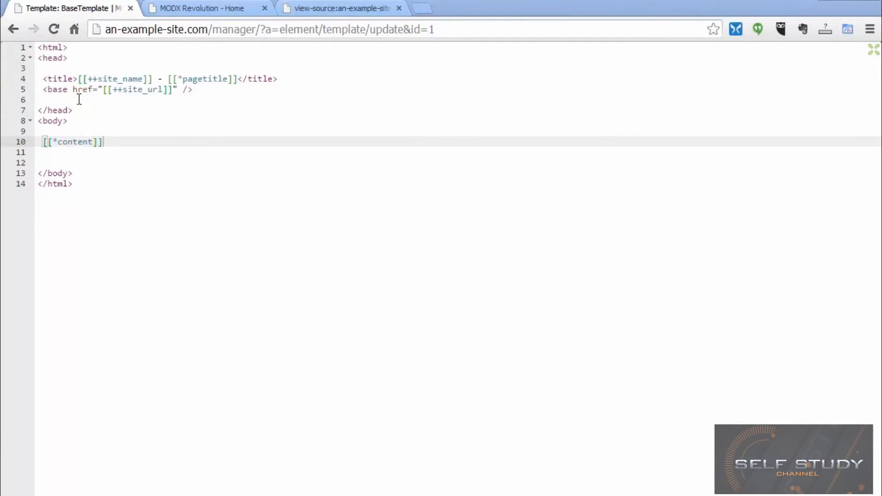
mouse_move(110, 141)
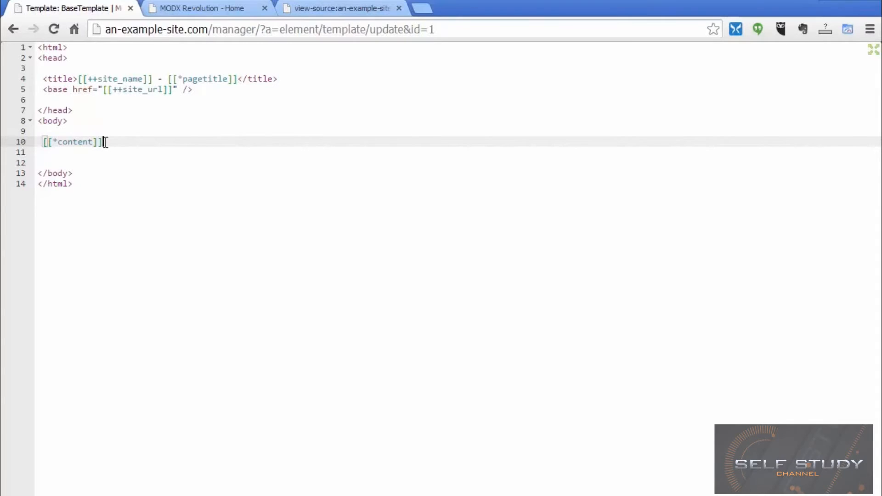
double_click(70, 142)
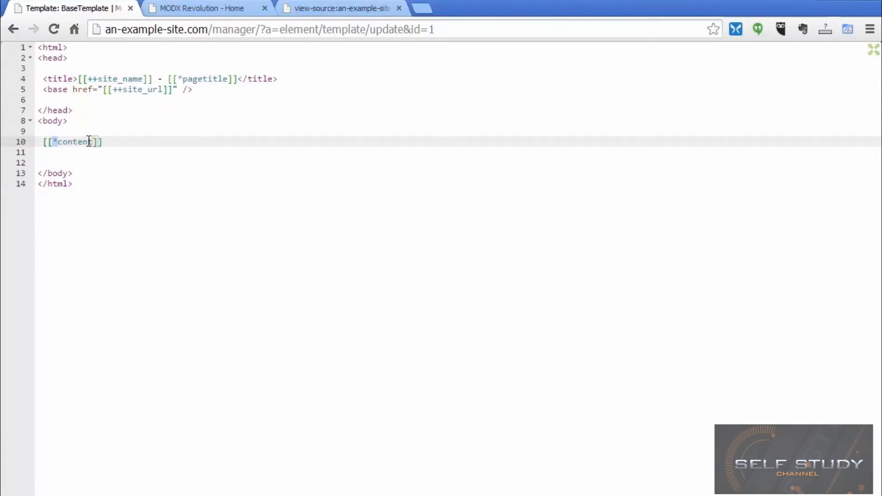
mouse_move(868, 53)
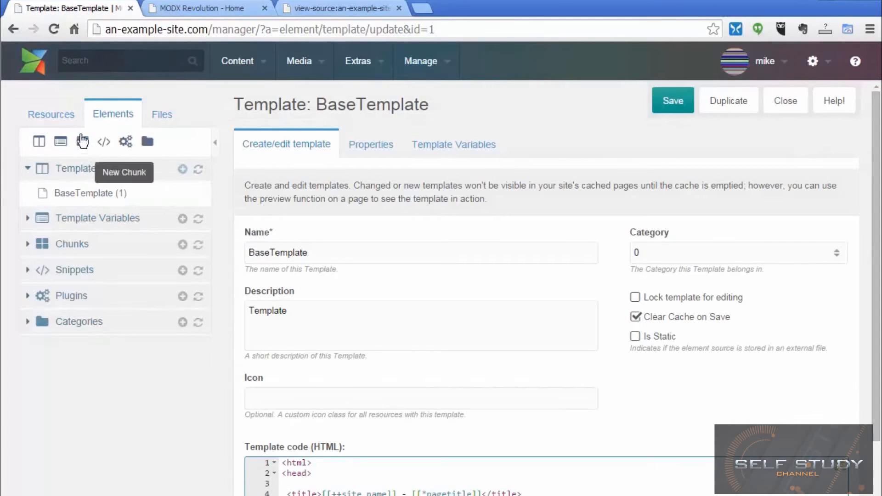
Return to the Home resource, select its placeholder content and show the Elements tree.
left_click(51, 115)
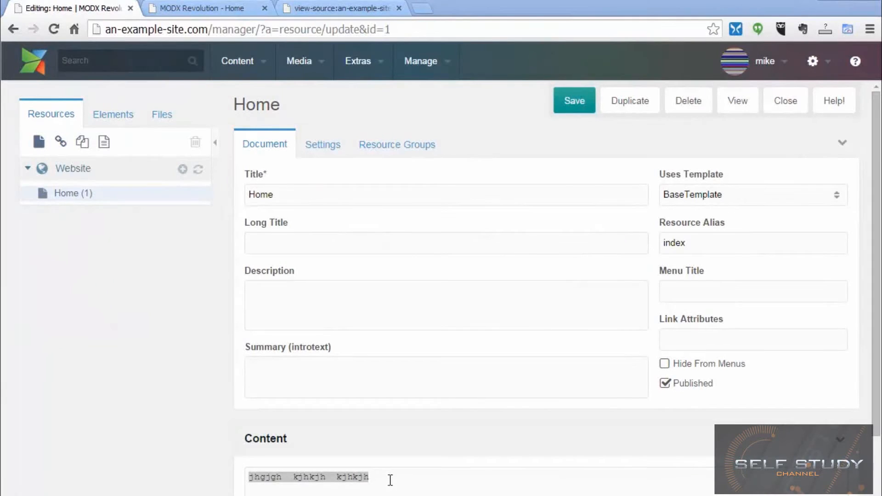
triple_click(308, 476)
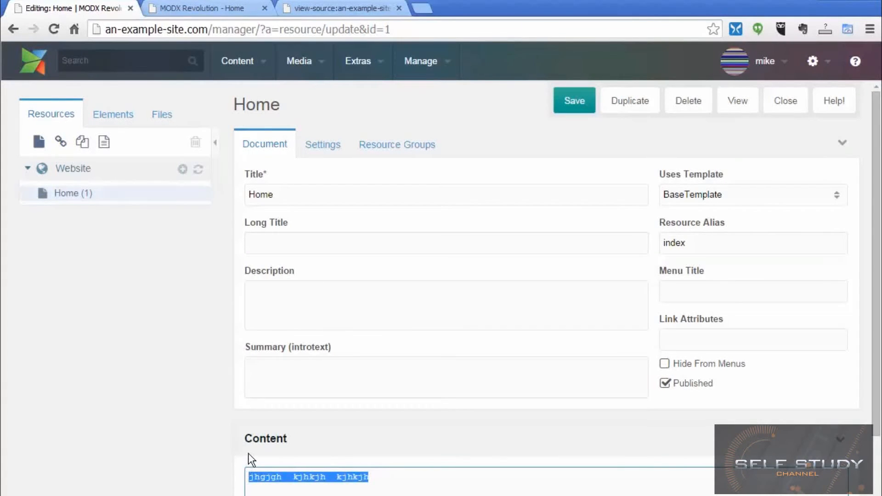
mouse_move(112, 237)
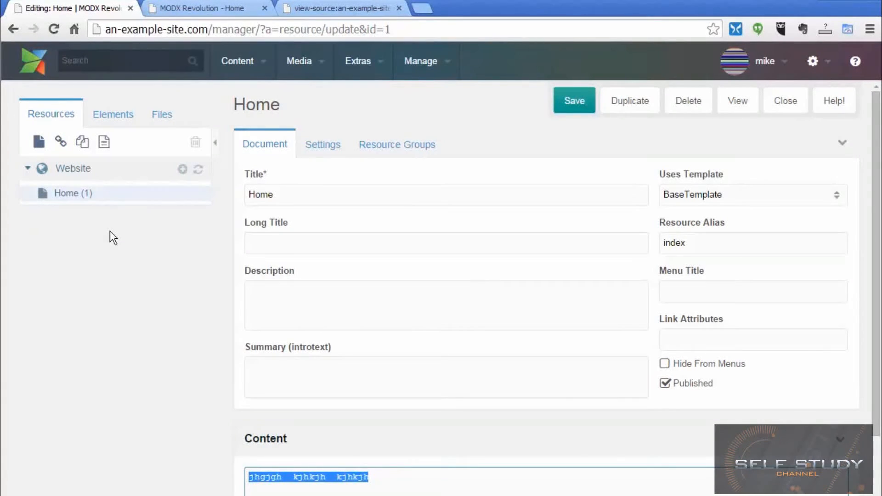
mouse_move(252, 165)
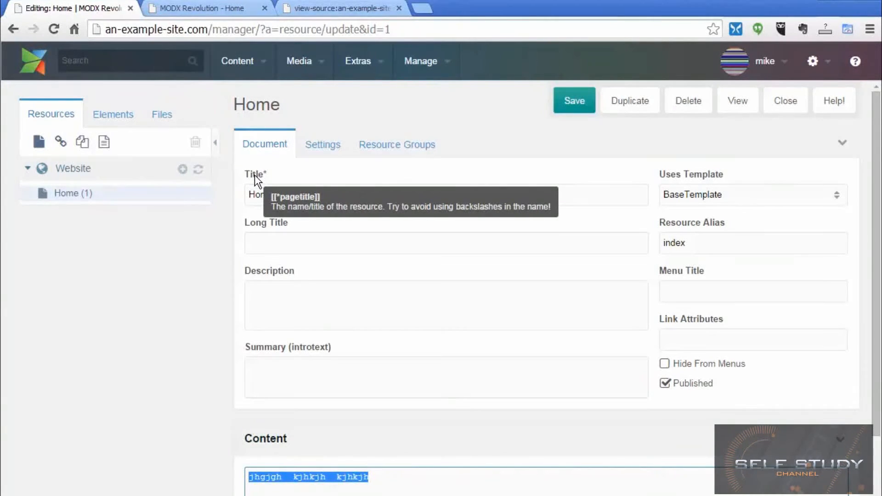
mouse_move(258, 222)
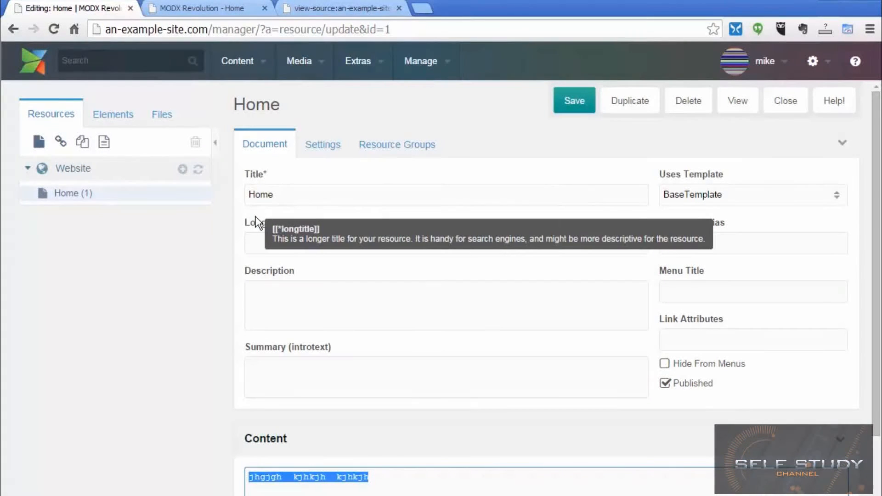
mouse_move(267, 273)
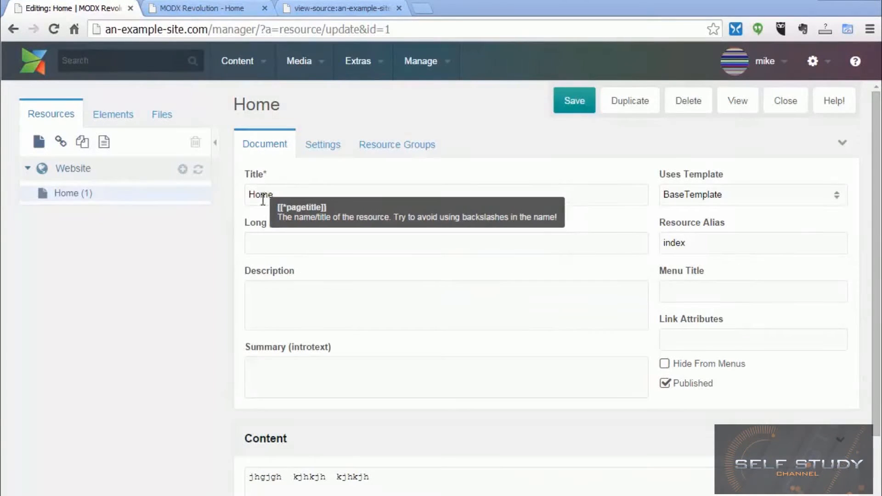
mouse_move(429, 345)
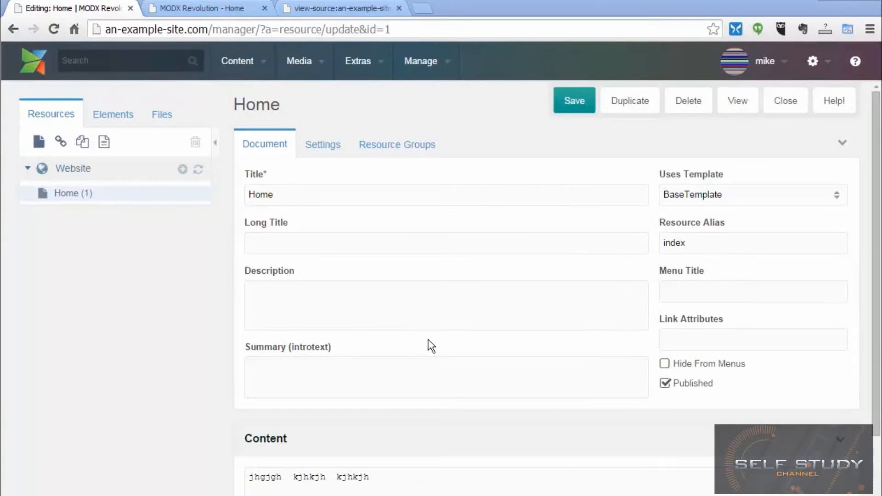
mouse_move(411, 238)
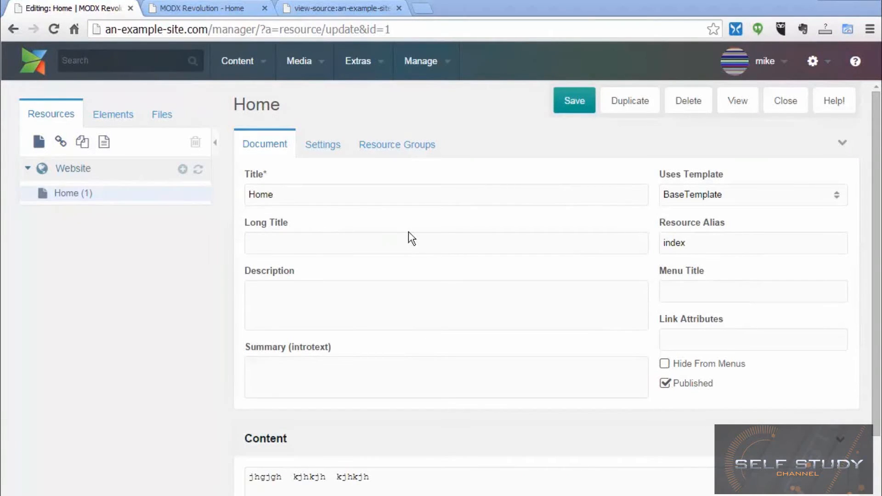
left_click(113, 113)
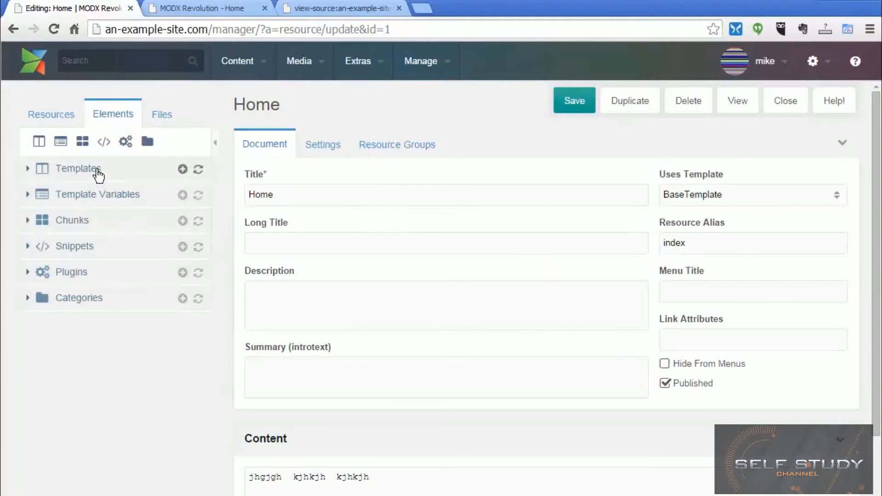
Reopen BaseTemplate and inspect the site_name and site_url tags in its HTML code.
left_click(77, 168)
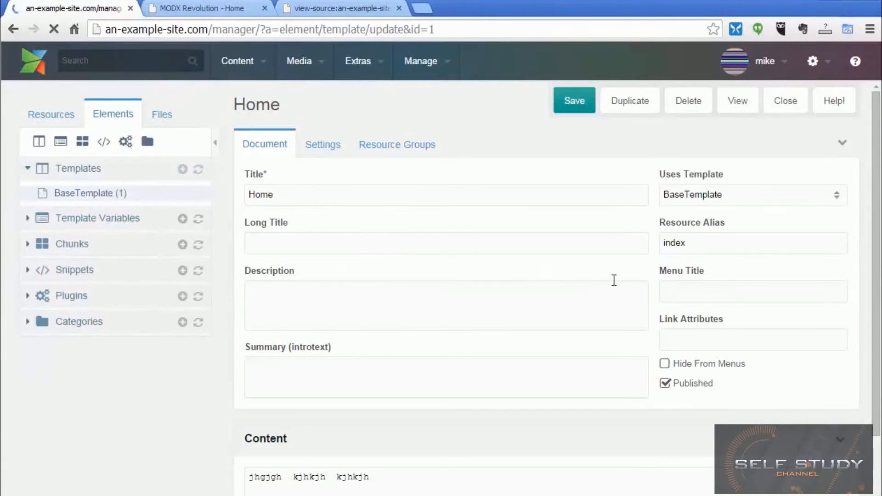
left_click(89, 193)
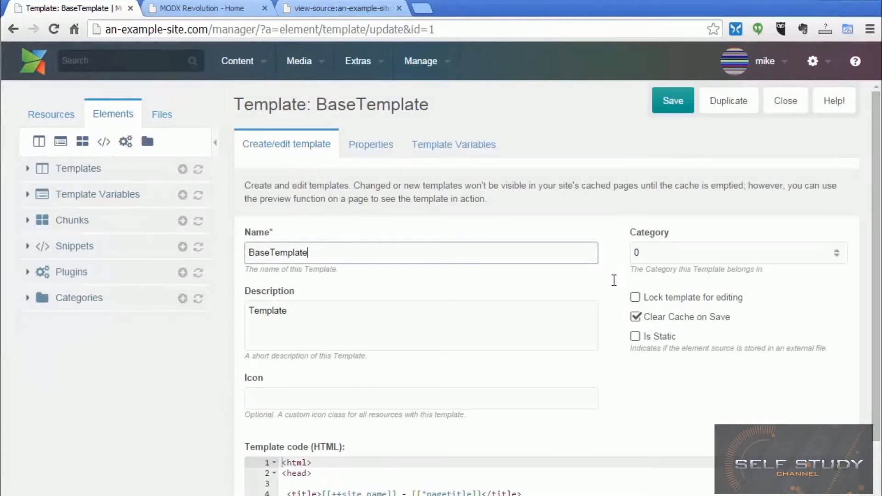
scroll("down", 3)
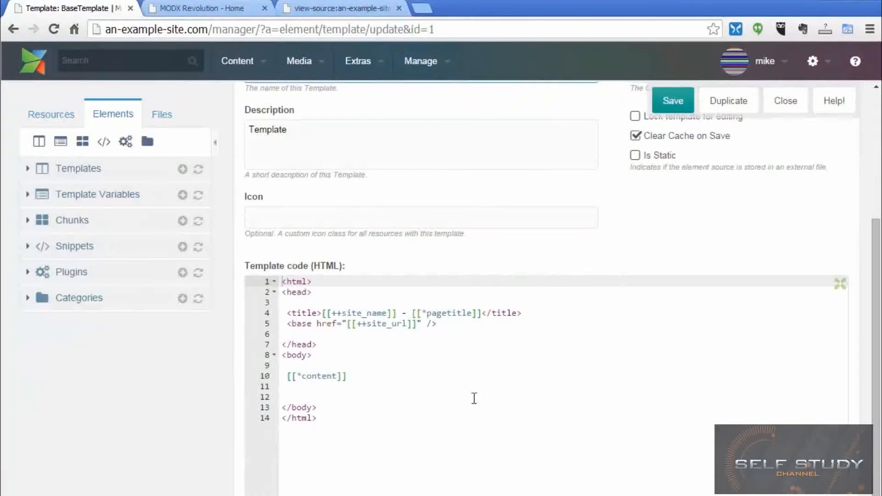
left_click(339, 313)
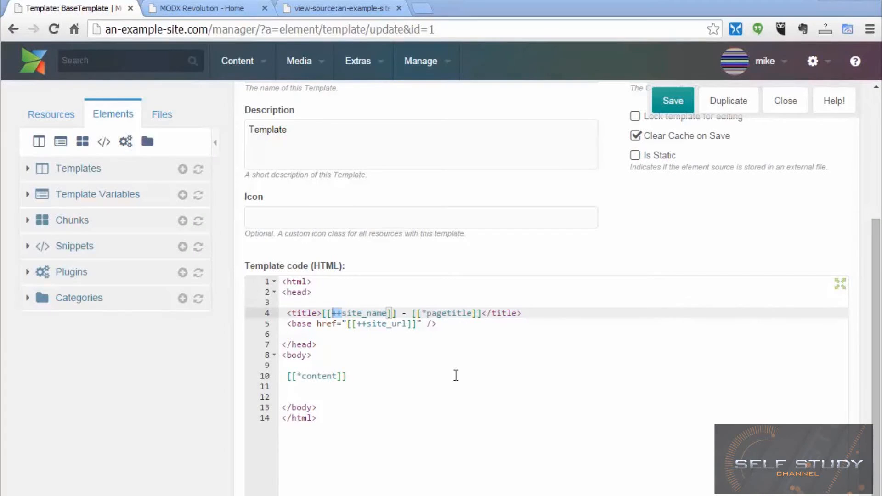
left_click(378, 324)
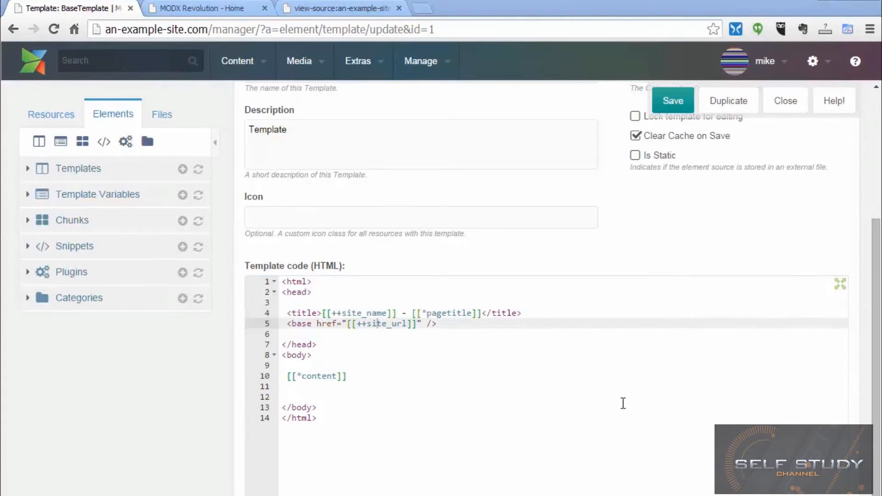
mouse_move(626, 317)
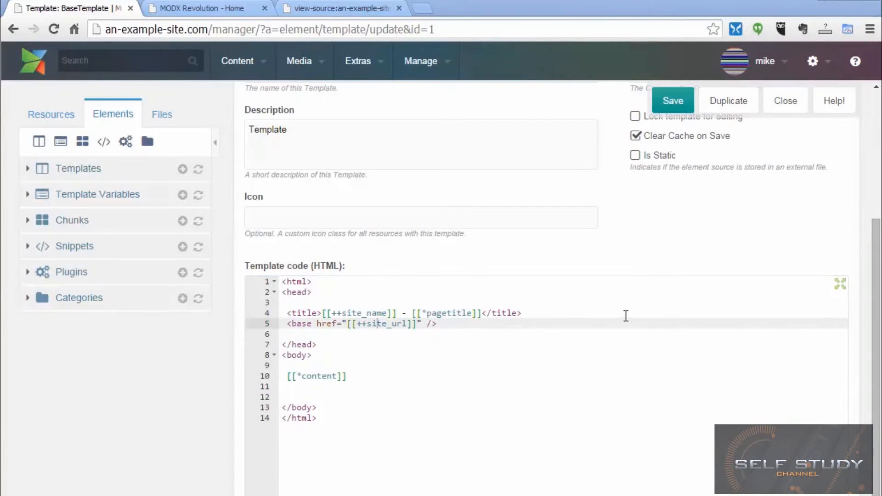
left_click(813, 61)
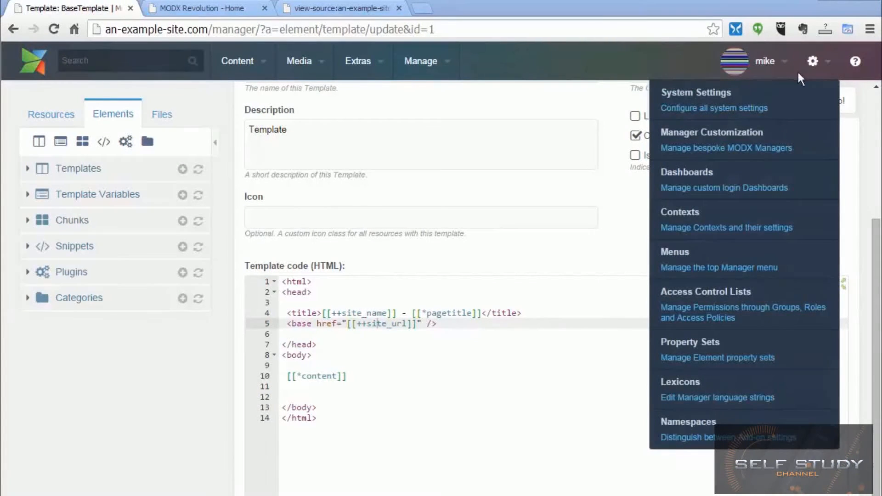
mouse_move(797, 101)
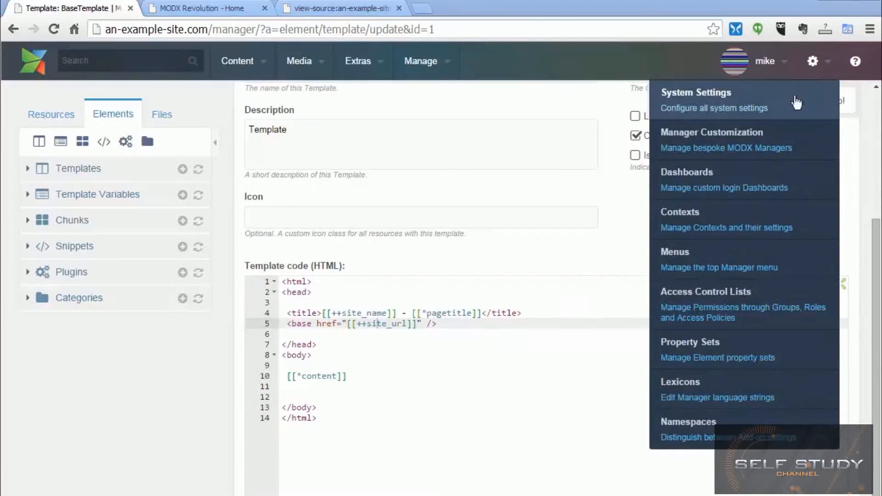
Show the System Settings filtered to the ace namespace's nine editor settings.
left_click(695, 92)
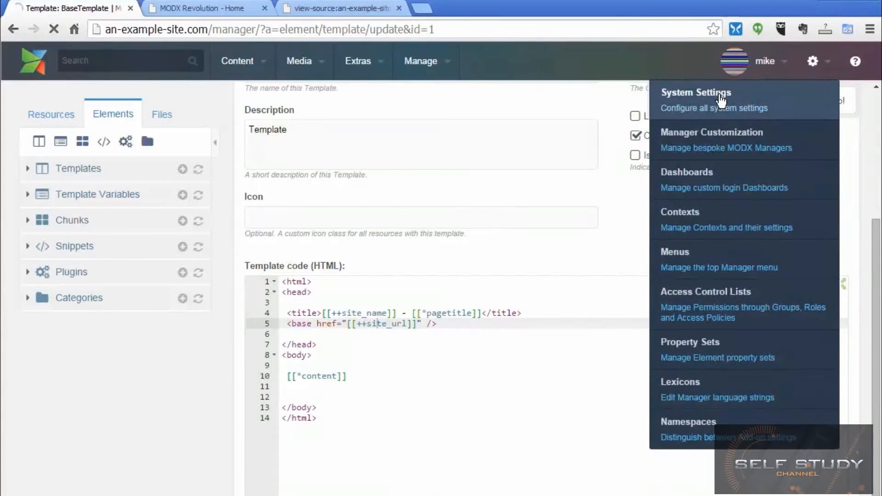
left_click(696, 92)
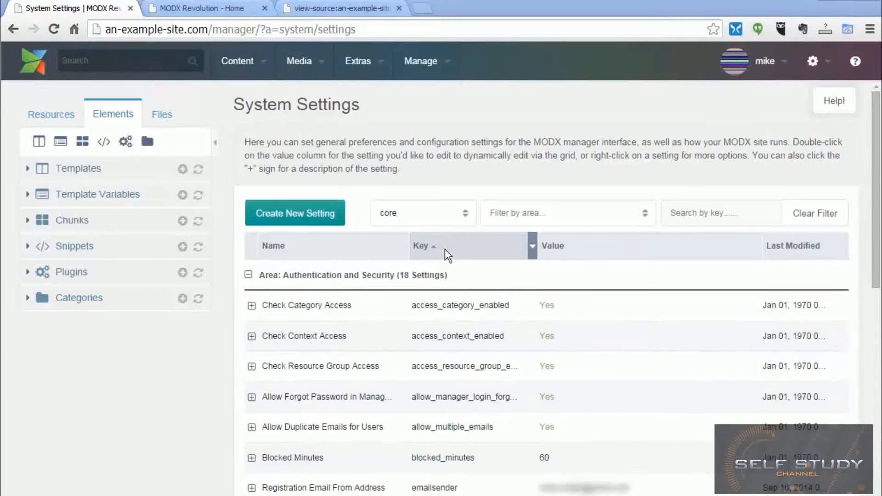
left_click(422, 213)
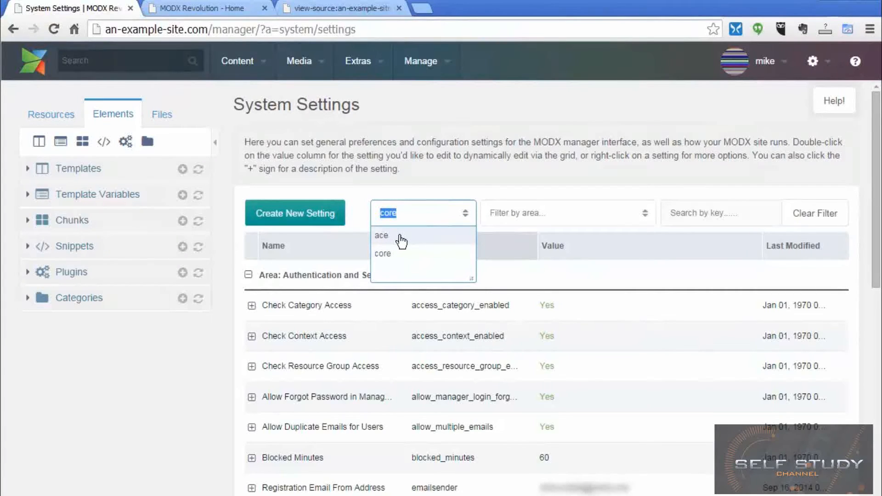
left_click(382, 236)
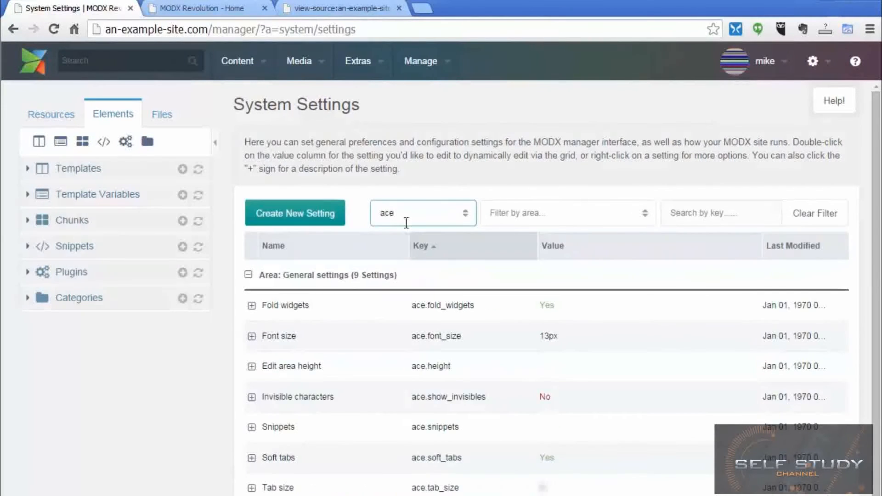
mouse_move(491, 273)
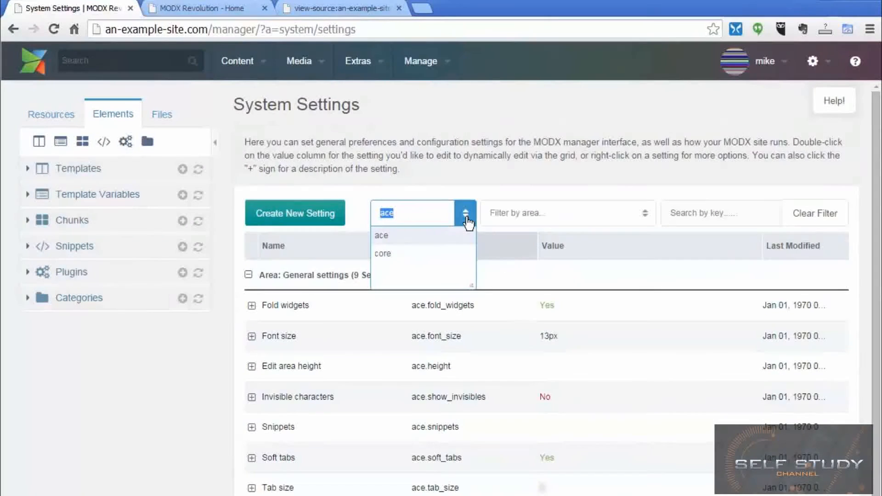
Switch back to the core namespace and glance through the list of setting areas.
left_click(383, 254)
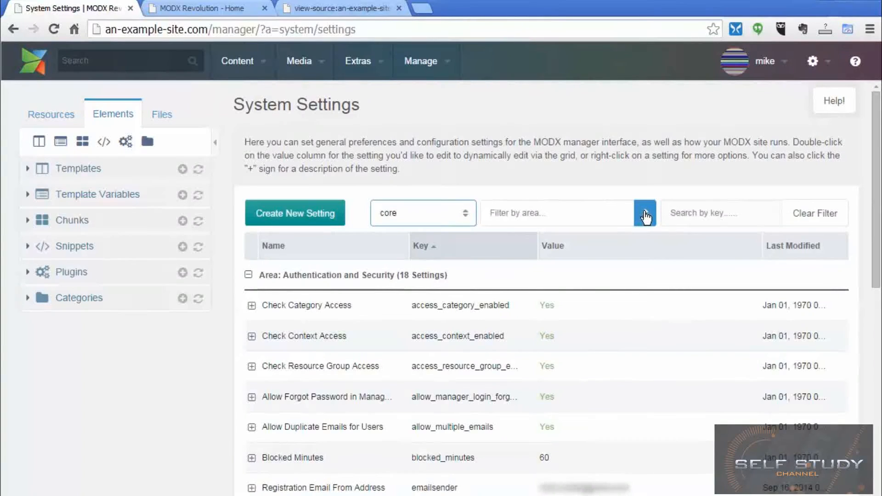
left_click(645, 213)
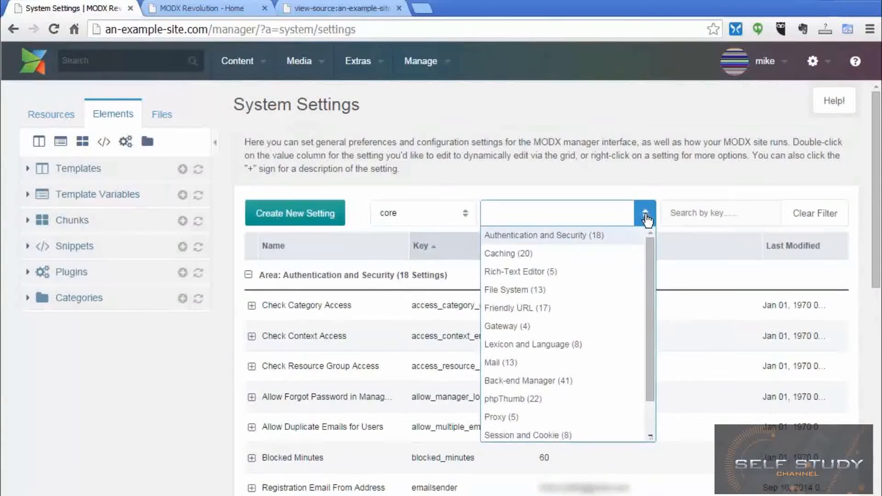
mouse_move(523, 241)
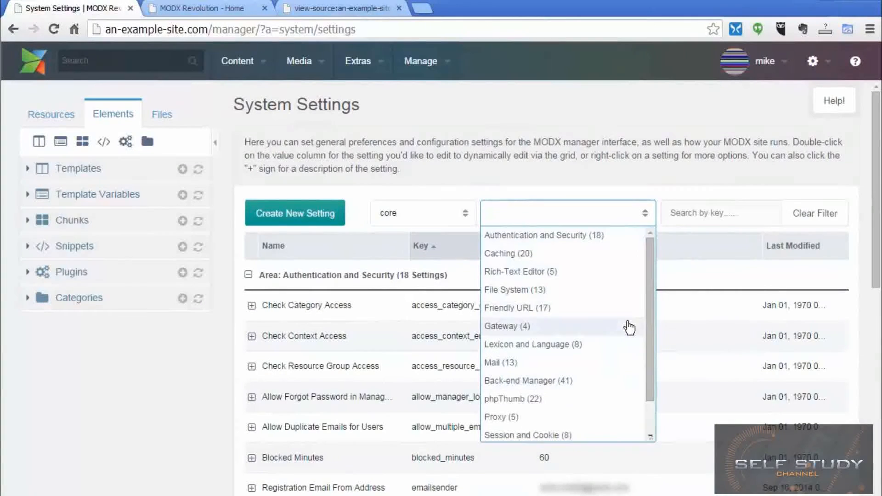
left_click(644, 213)
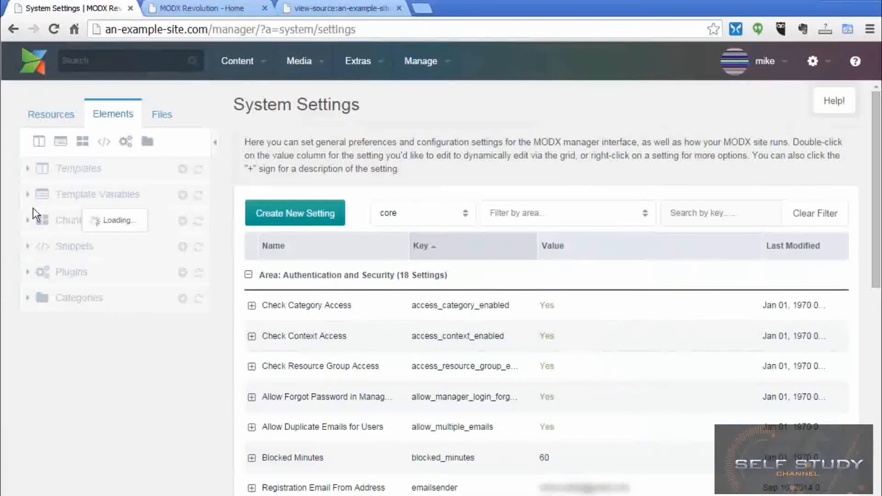
Add a [[$myChunk]] chunk tag below the content tag in BaseTemplate and save it.
left_click(28, 168)
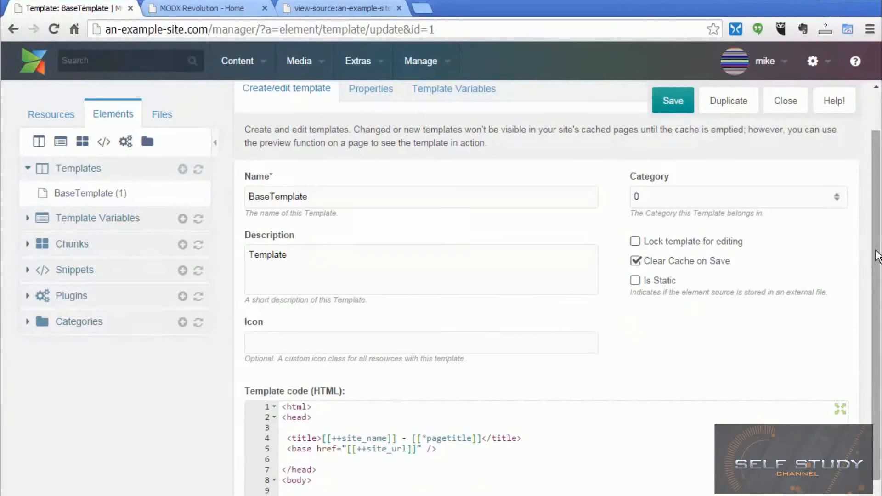
scroll("down", 3)
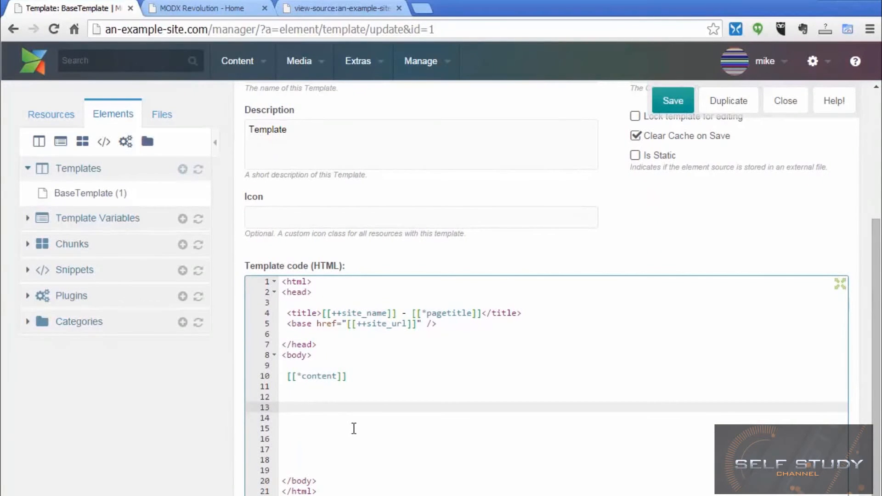
type("[[]]")
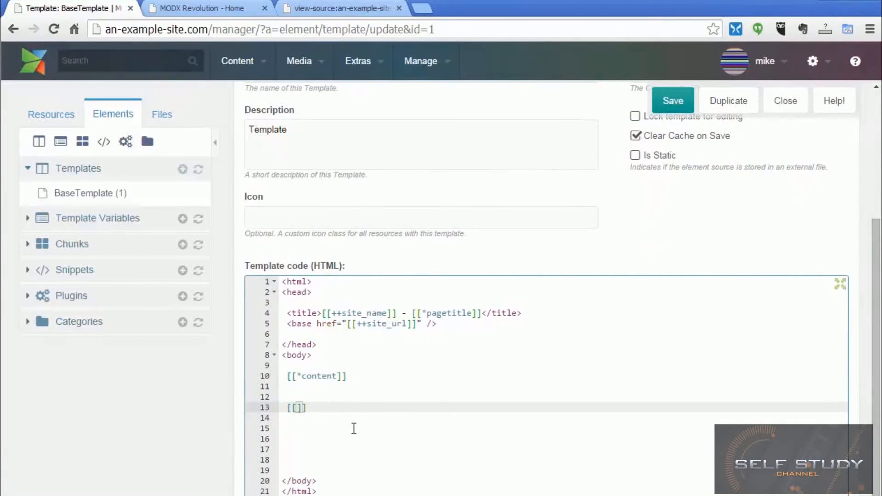
type("$m")
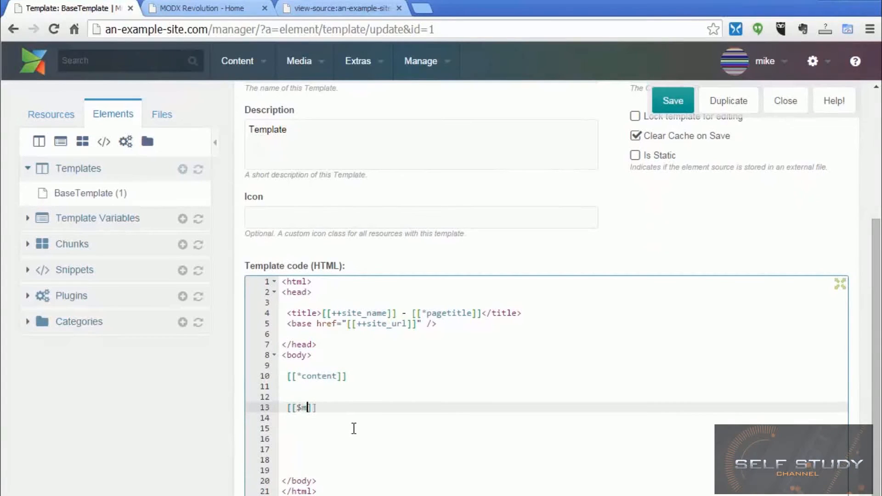
type("yChunk")
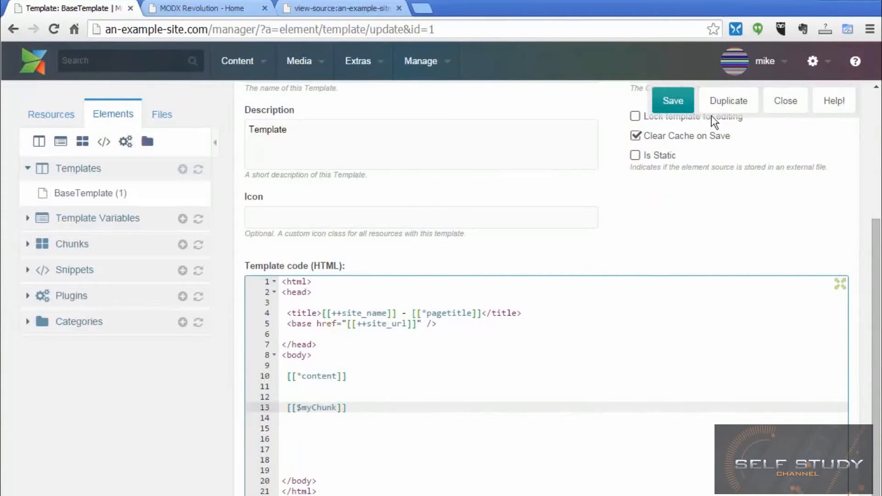
left_click(672, 101)
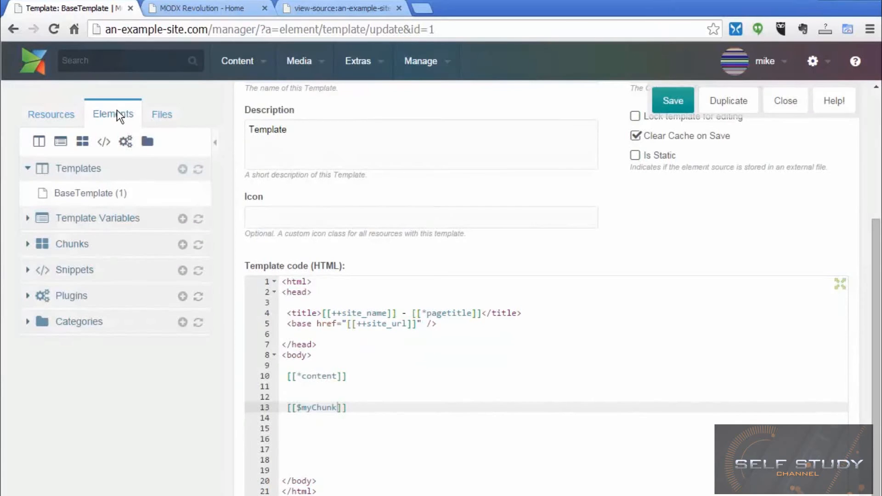
mouse_move(68, 247)
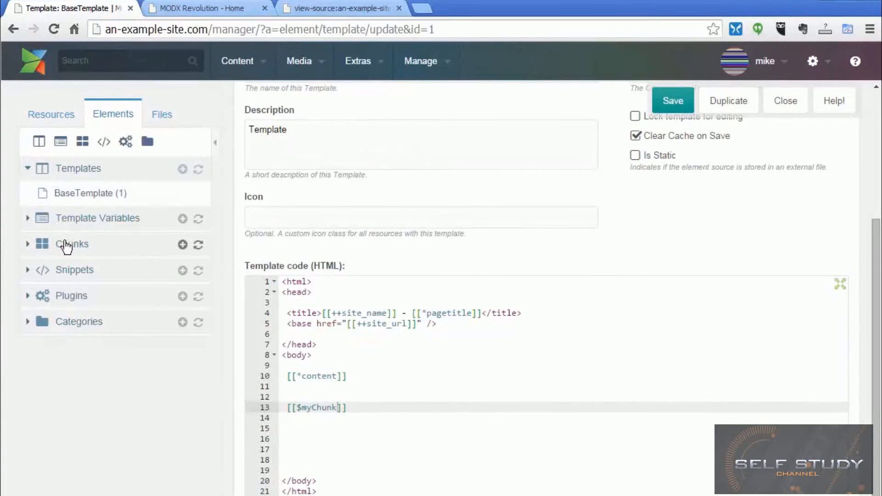
Create a chunk named myChunk containing <div>Banner Ad</div> and save it.
left_click(71, 243)
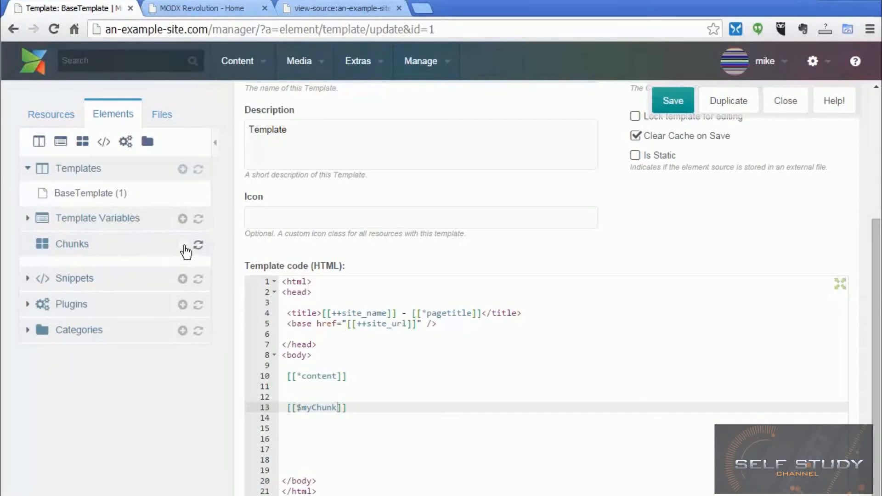
left_click(182, 244)
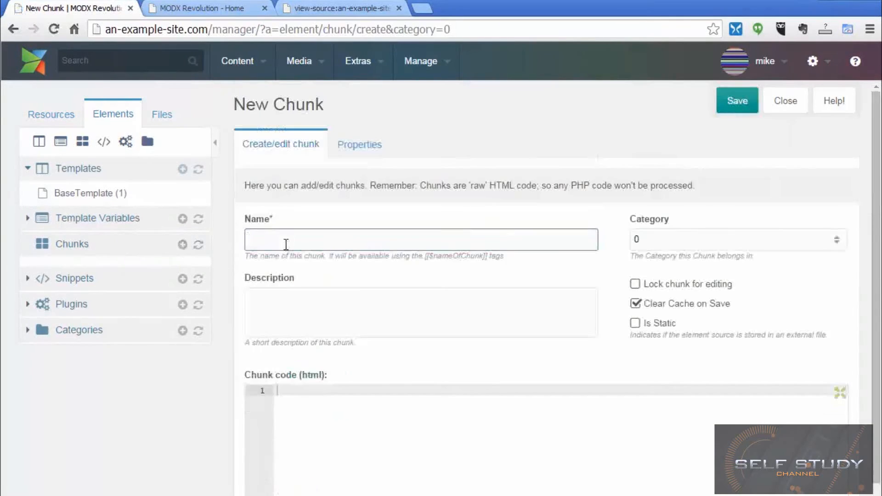
left_click(421, 239)
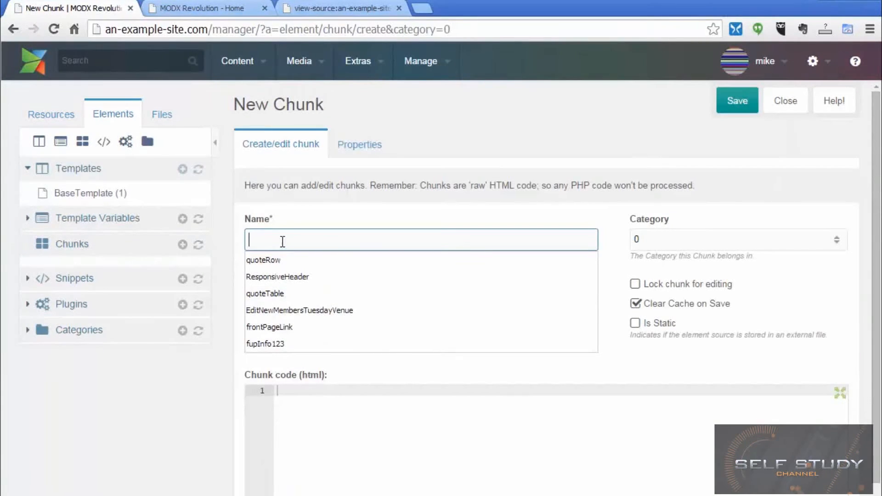
type("myC")
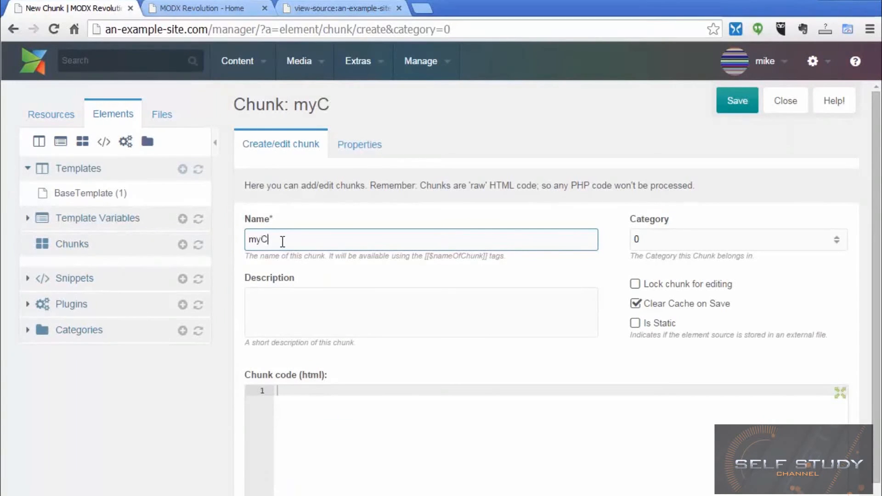
type("hunk")
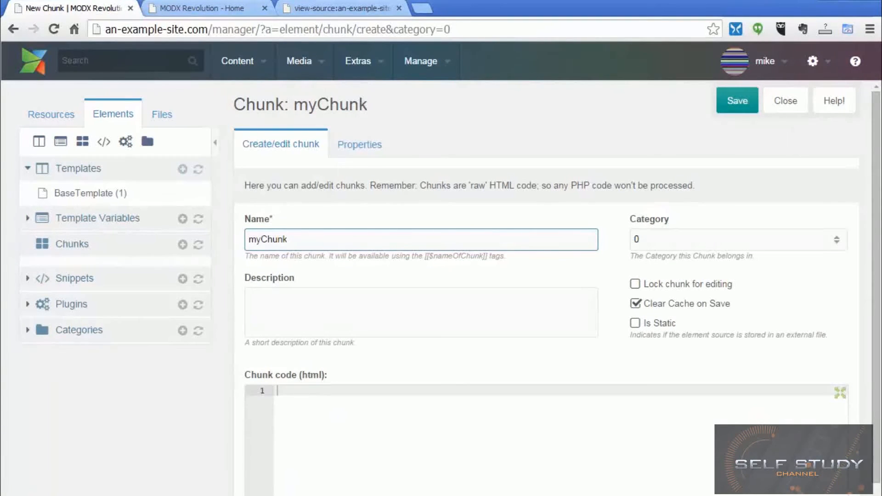
left_click(336, 413)
type("<div>Banner Ad</div>")
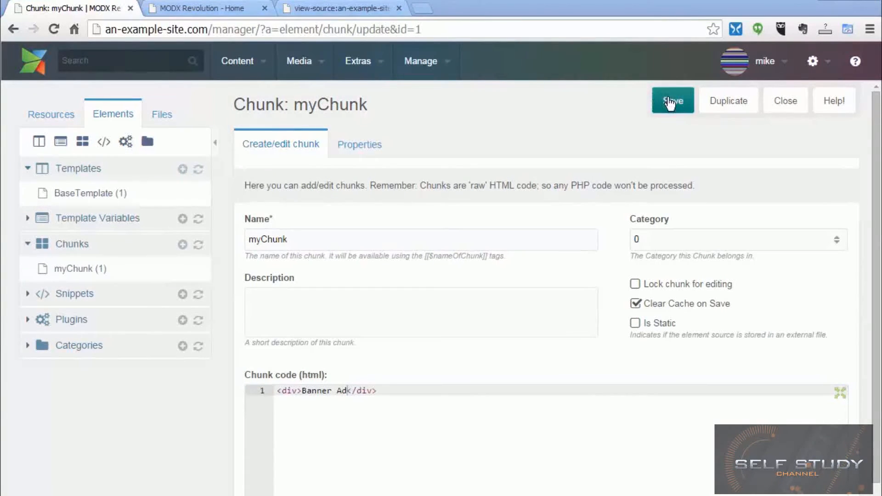
left_click(673, 101)
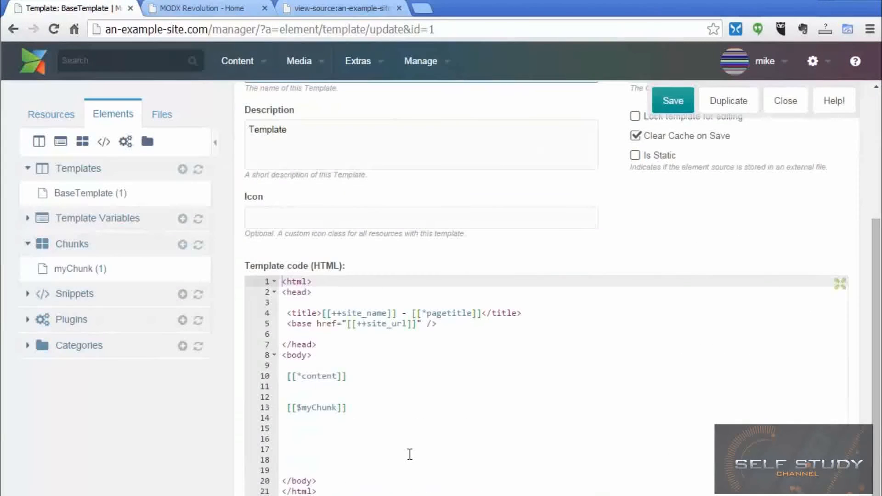
Review the Home resource's sample content, then return to BaseTemplate via the Elements tree.
left_click(315, 408)
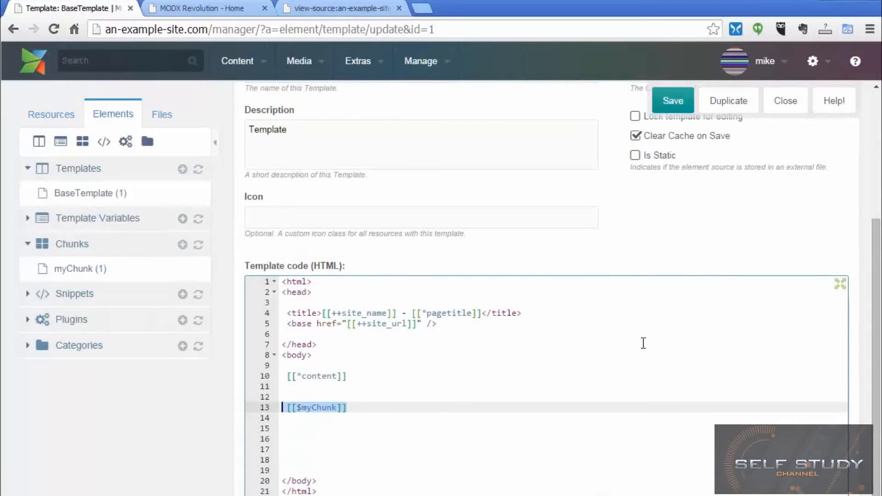
left_click(50, 114)
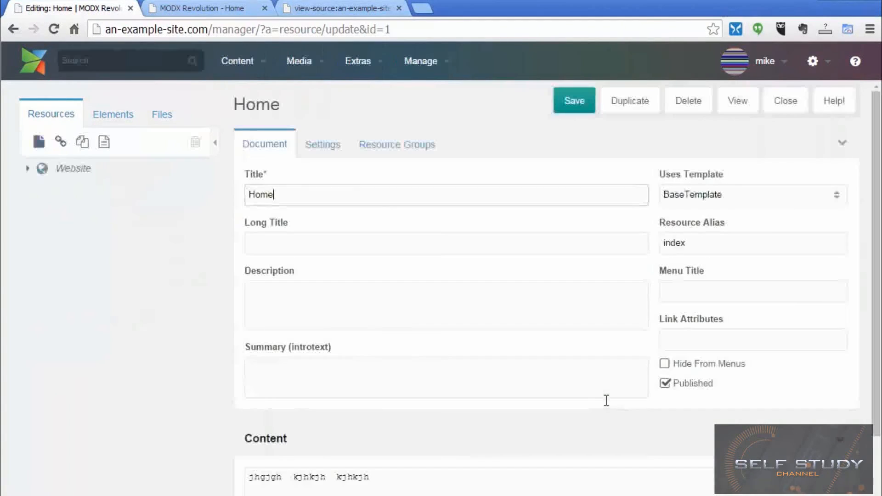
left_click(752, 194)
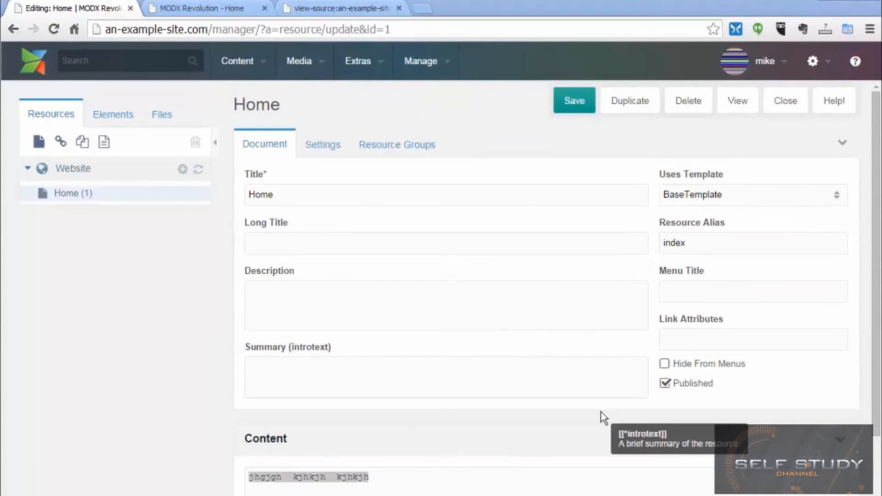
left_click(113, 114)
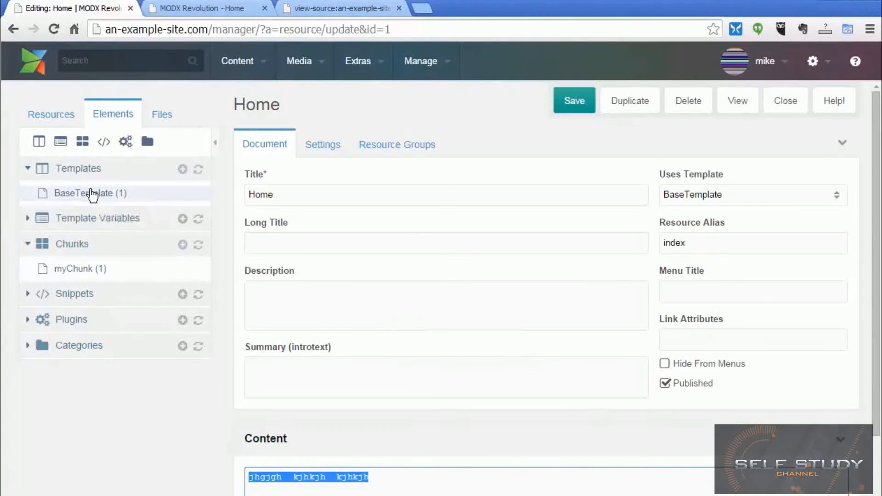
left_click(93, 193)
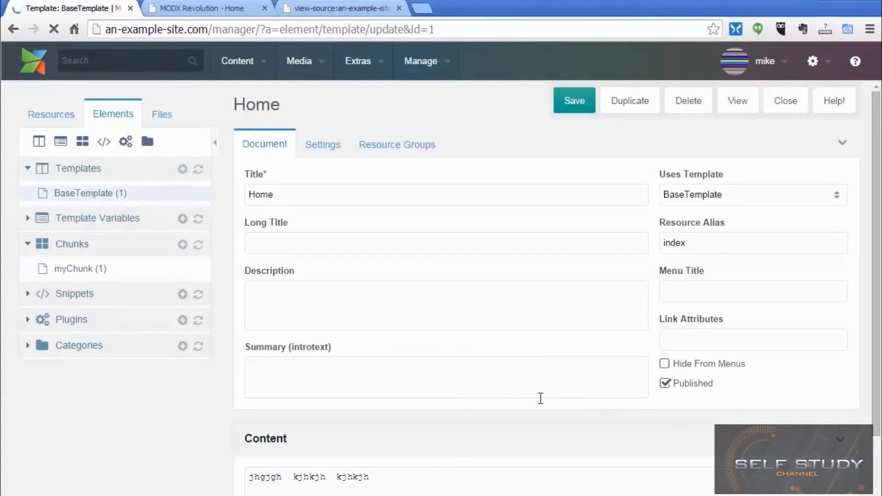
Add [[mySnippet]] on line 15 beneath the [[$myChunk]] tag and save BaseTemplate.
left_click(88, 193)
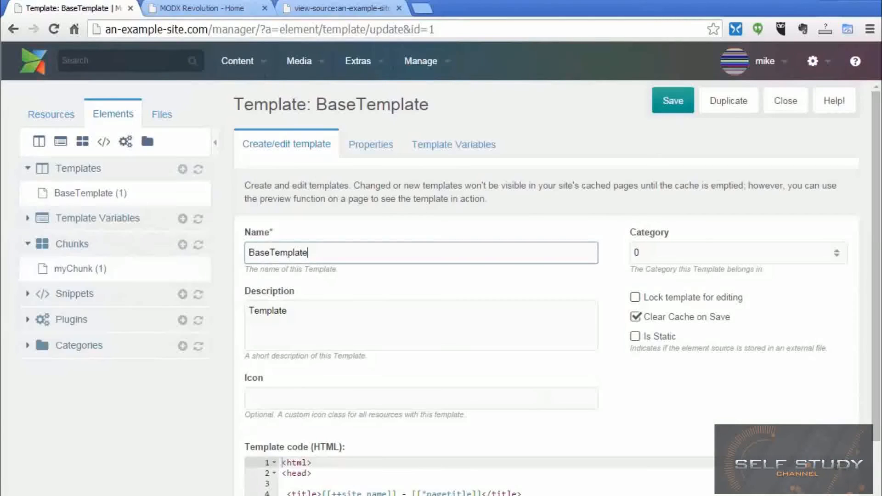
scroll("down", 3)
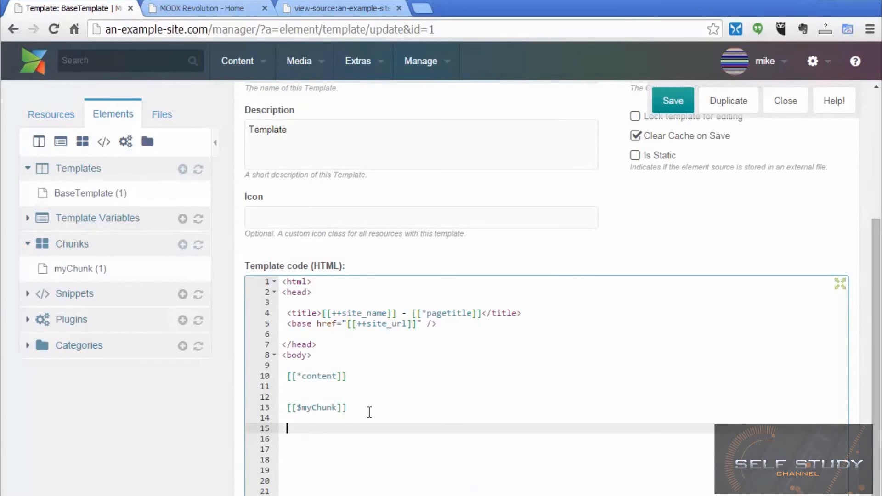
type("[[my]]")
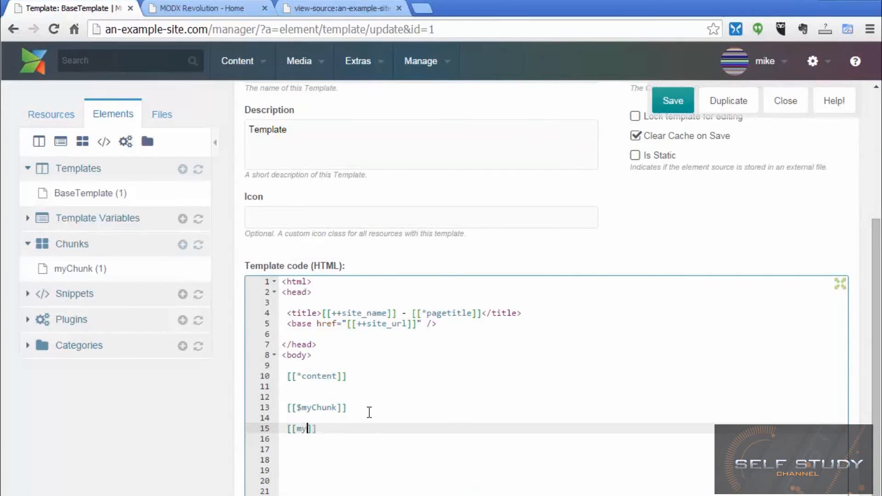
type("Snippet")
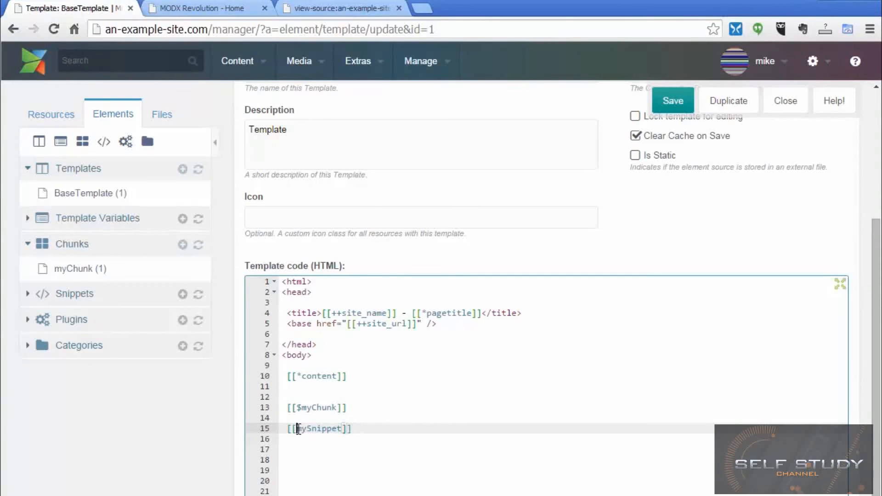
double_click(318, 428)
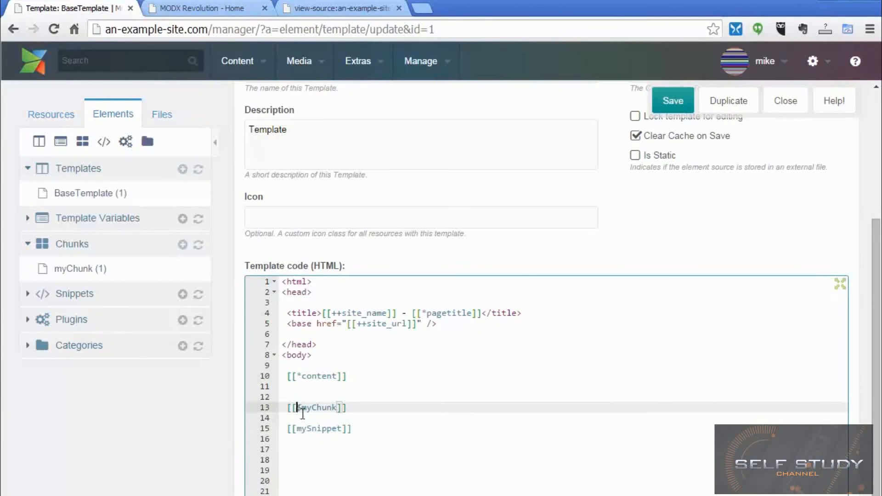
type("$")
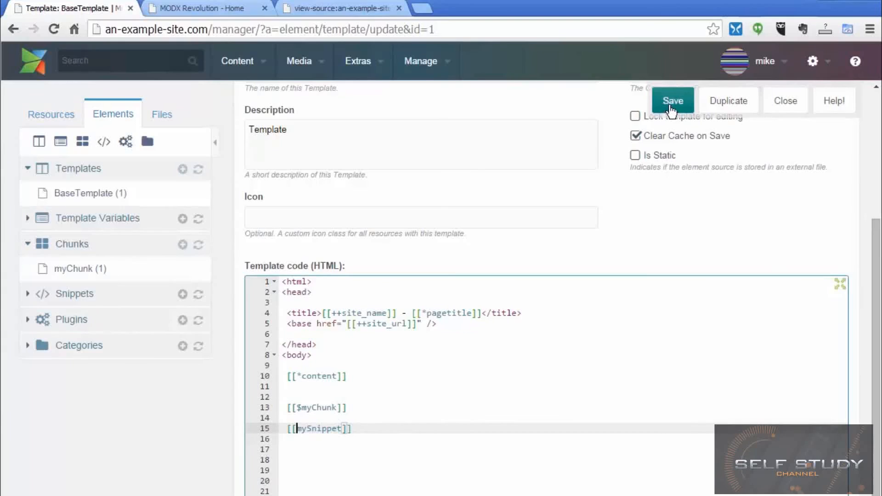
left_click(672, 100)
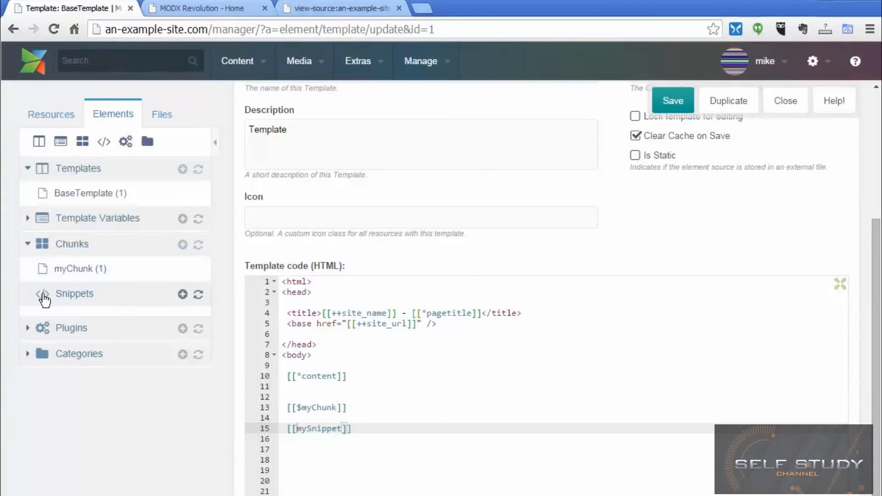
Create snippet MySnippet with getUser/echo username PHP code and save it.
left_click(182, 293)
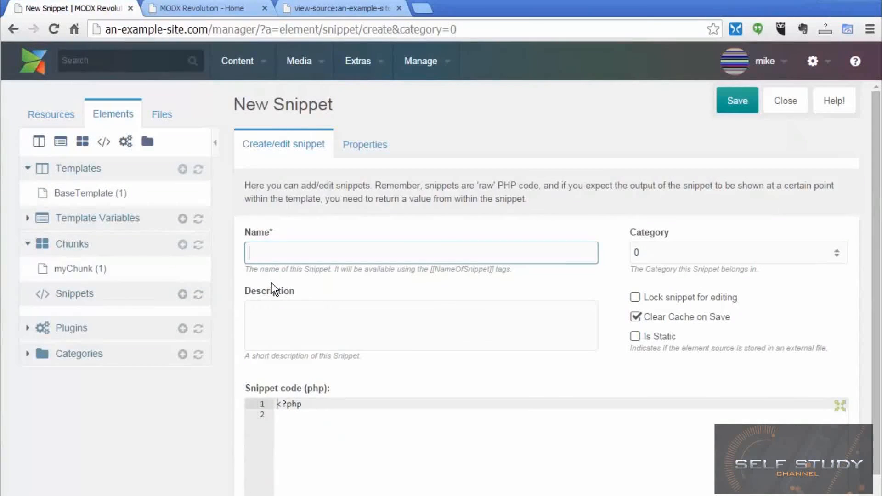
type("MySnippet")
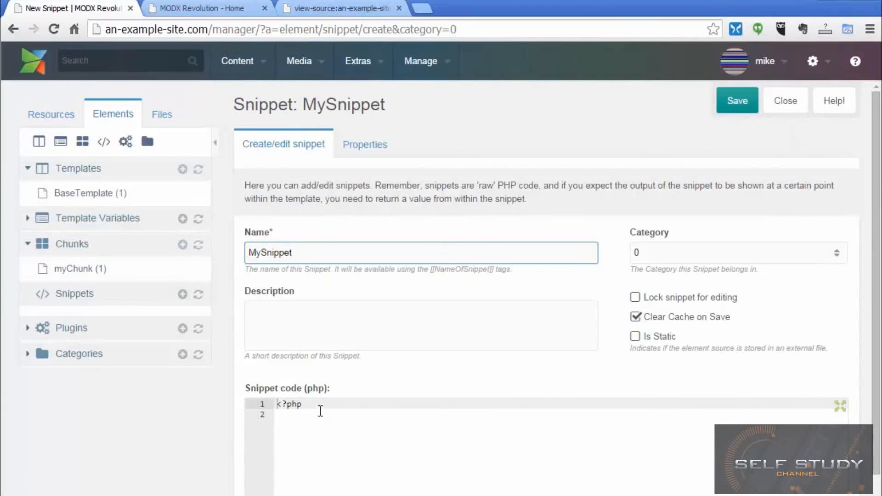
key("enter")
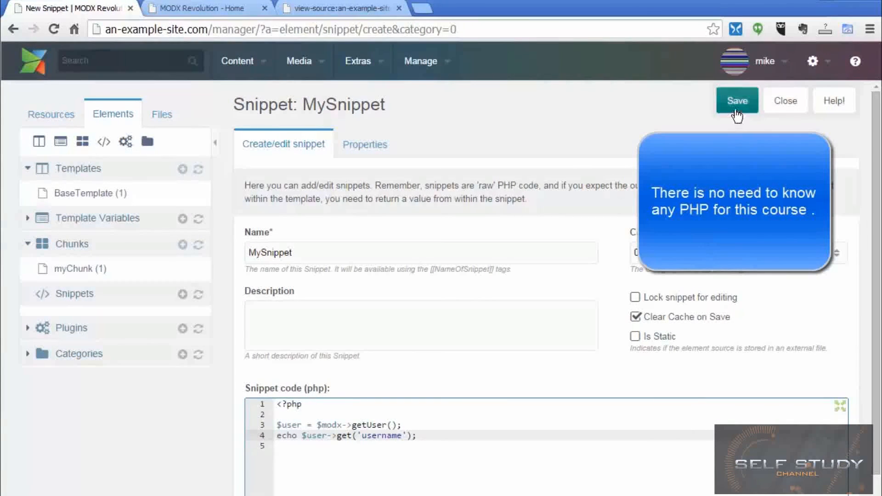
left_click(737, 100)
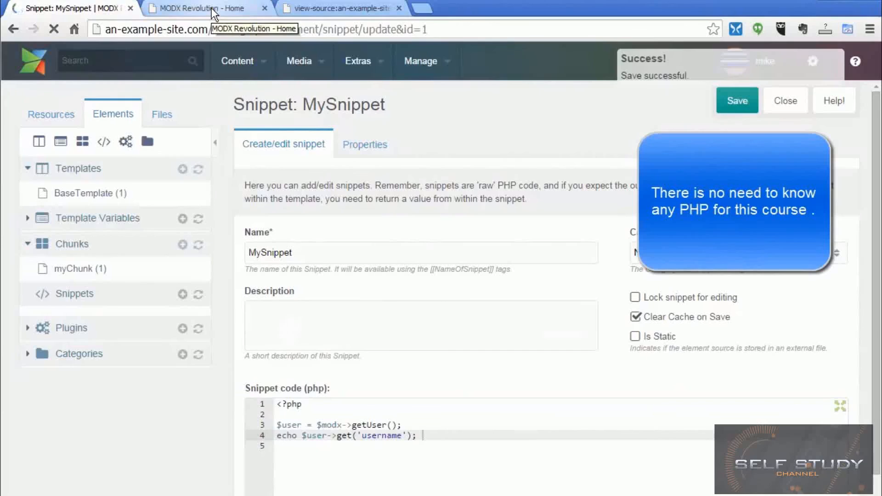
View the front page showing Banner Ad and the username, then return to the MySnippet editor.
left_click(200, 8)
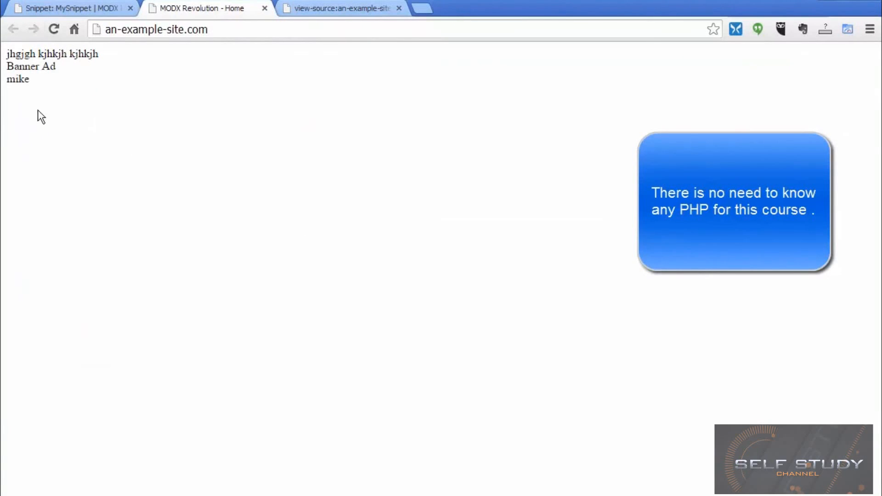
left_click(68, 8)
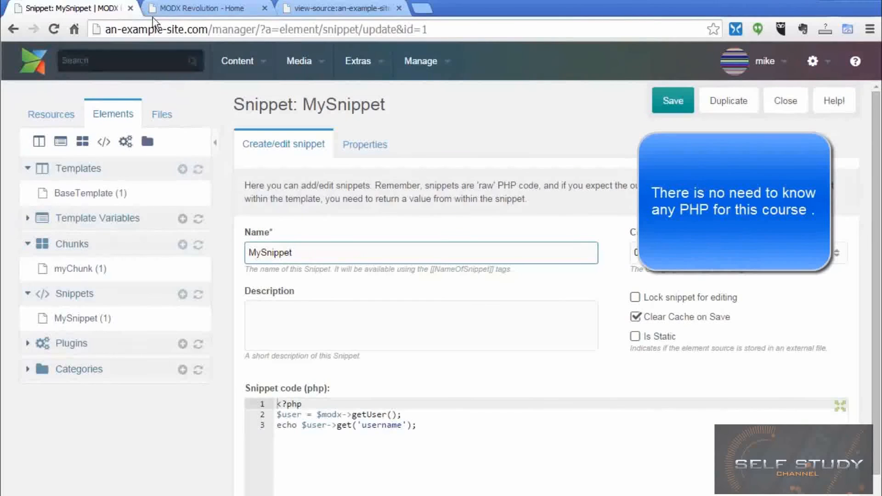
Save MySnippet again, keeping its three-line PHP code intact.
left_click(198, 8)
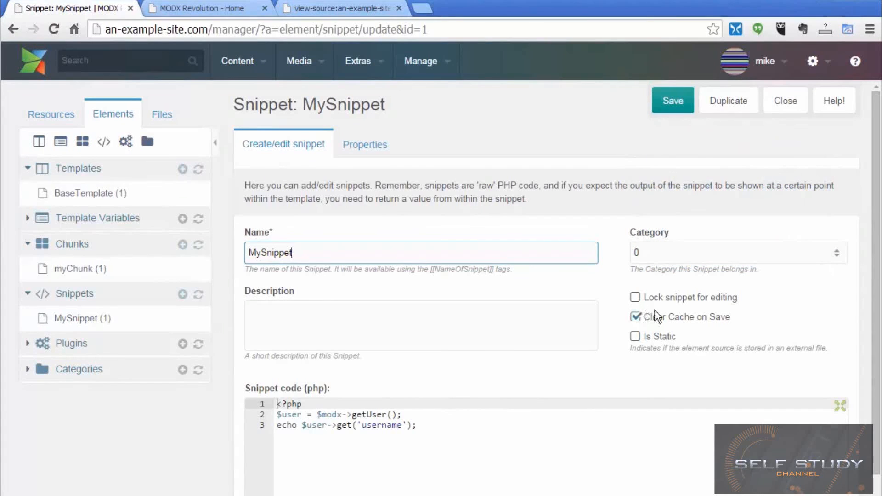
left_click(672, 100)
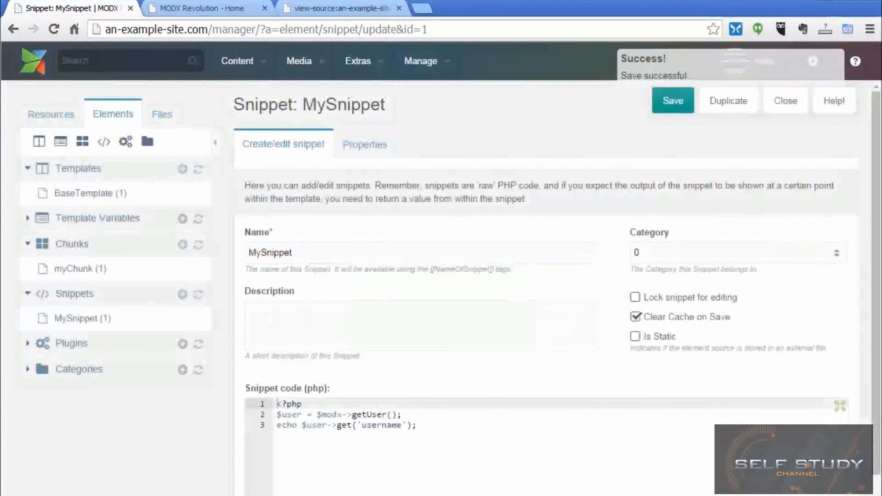